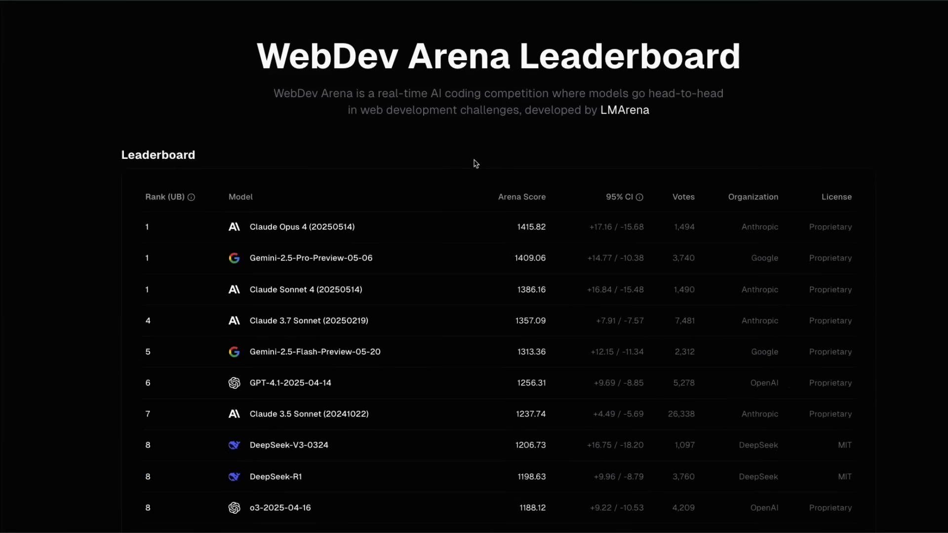
Open developer tools with F12 on the WebDev Arena leaderboard and scroll through the page.
key("F12")
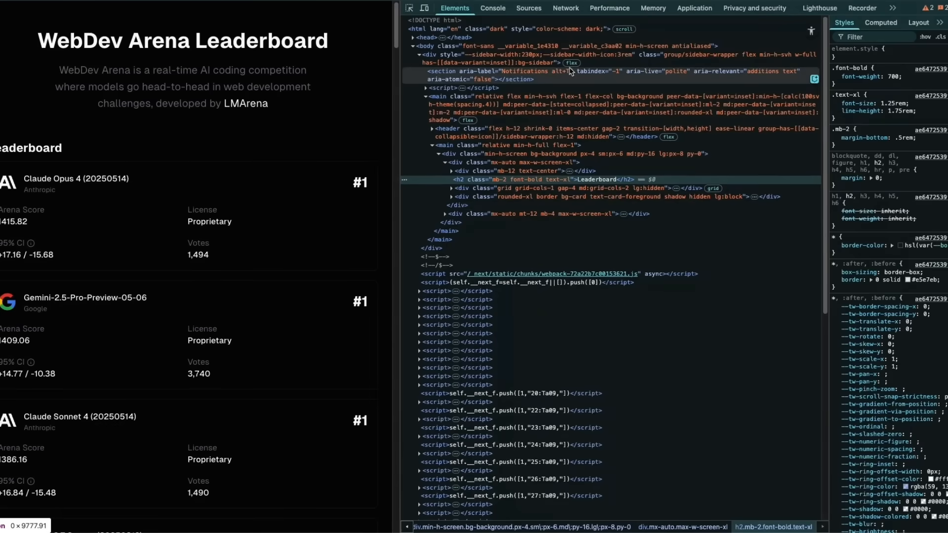
scroll("down", 3)
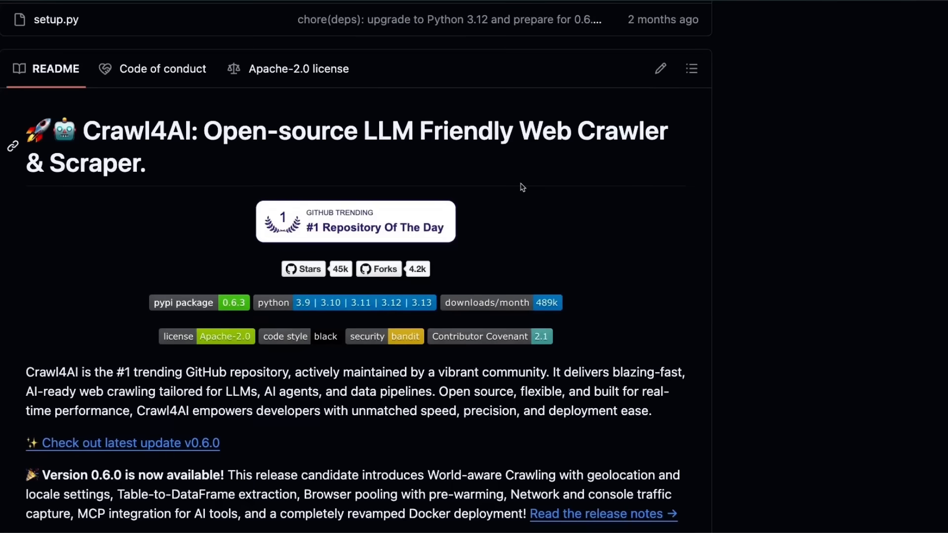
mouse_move(436, 167)
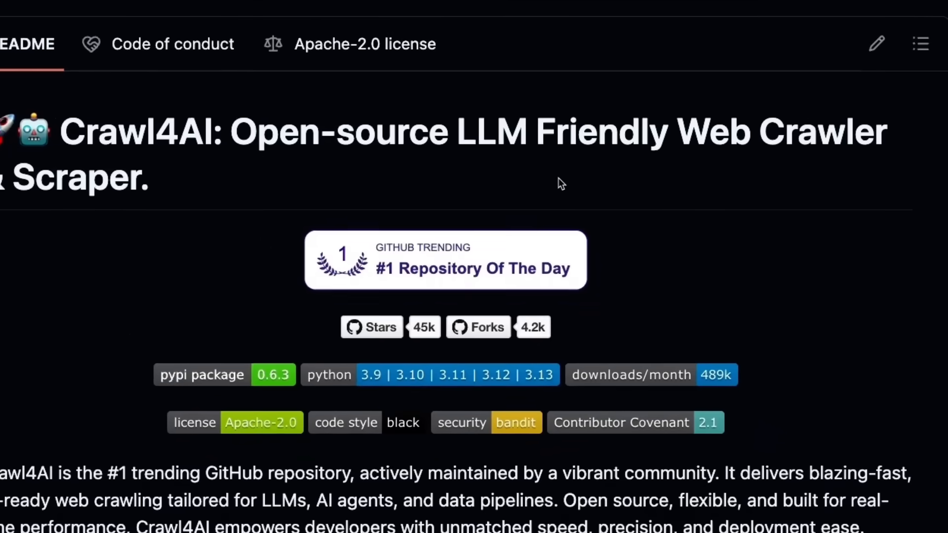
mouse_move(491, 119)
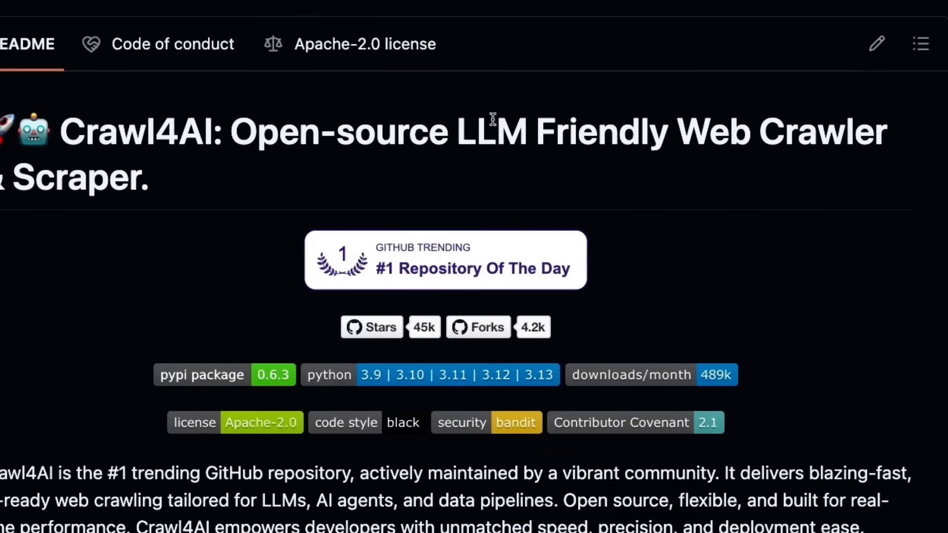
Double-click text in the Crawl4AI repository README on GitHub.
double_click(544, 131)
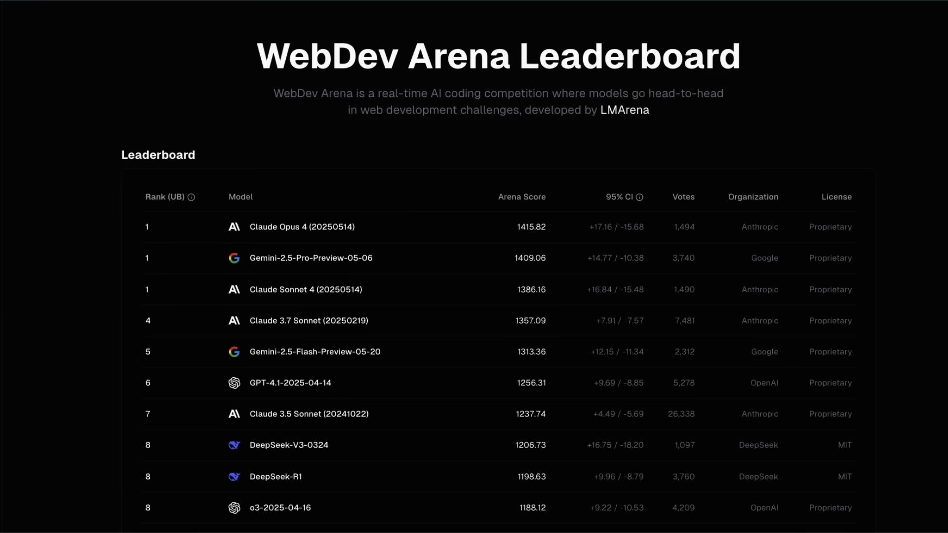
mouse_move(584, 169)
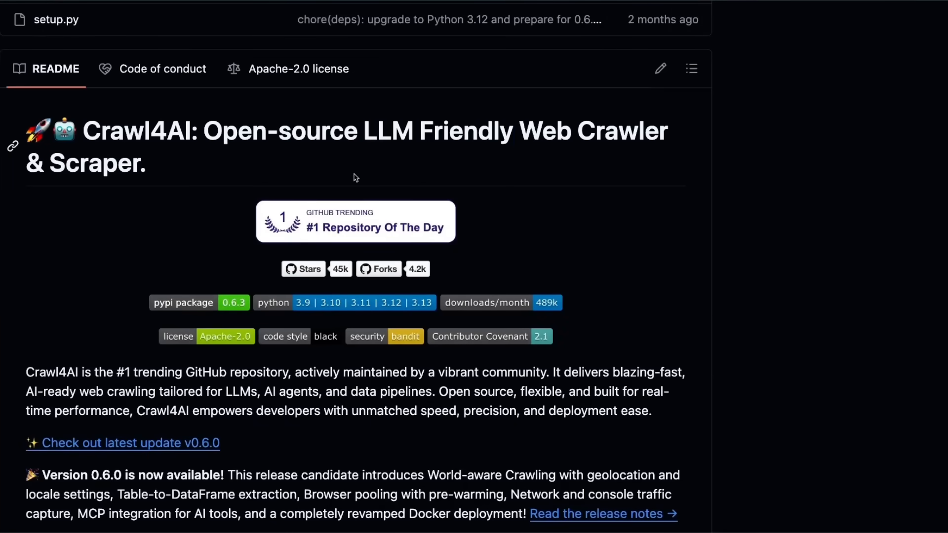
mouse_move(540, 66)
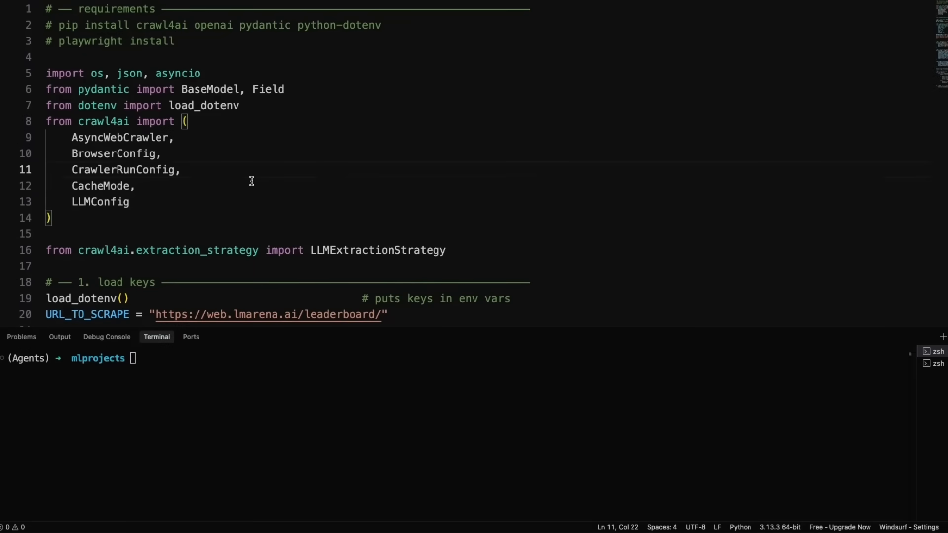
scroll("down", 3)
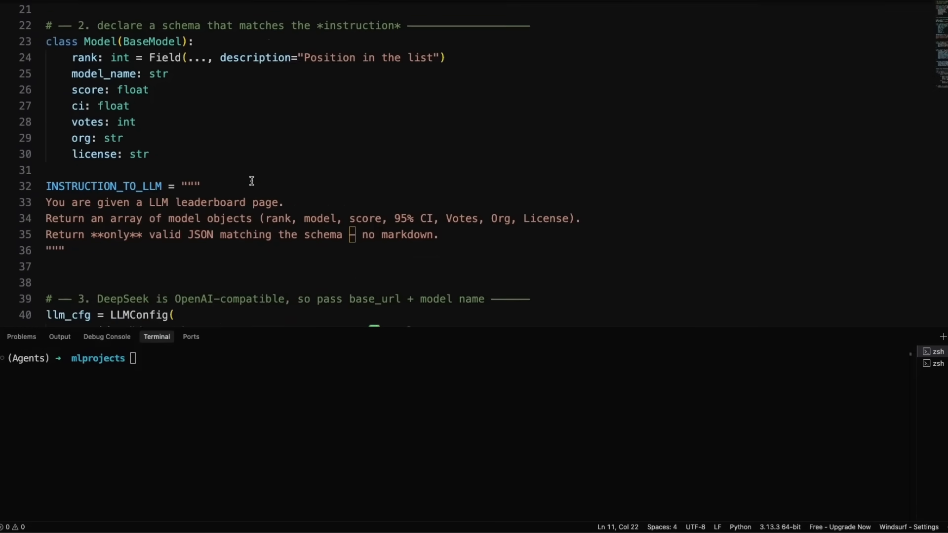
scroll("down", 3)
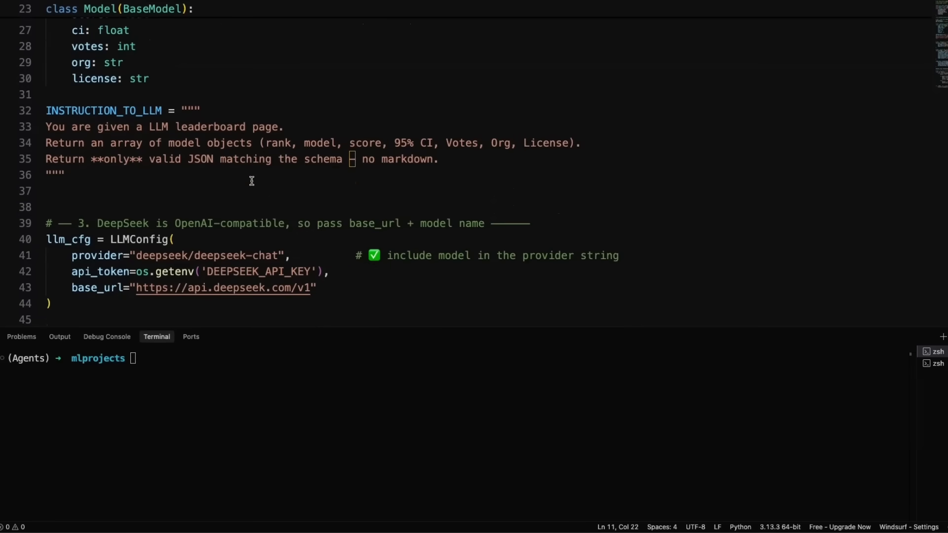
scroll("down", 3)
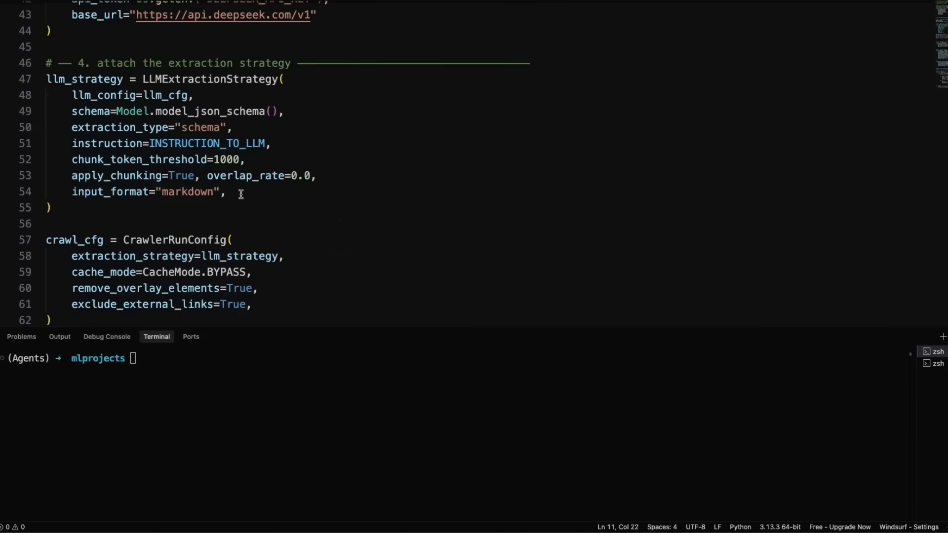
scroll("down", 3)
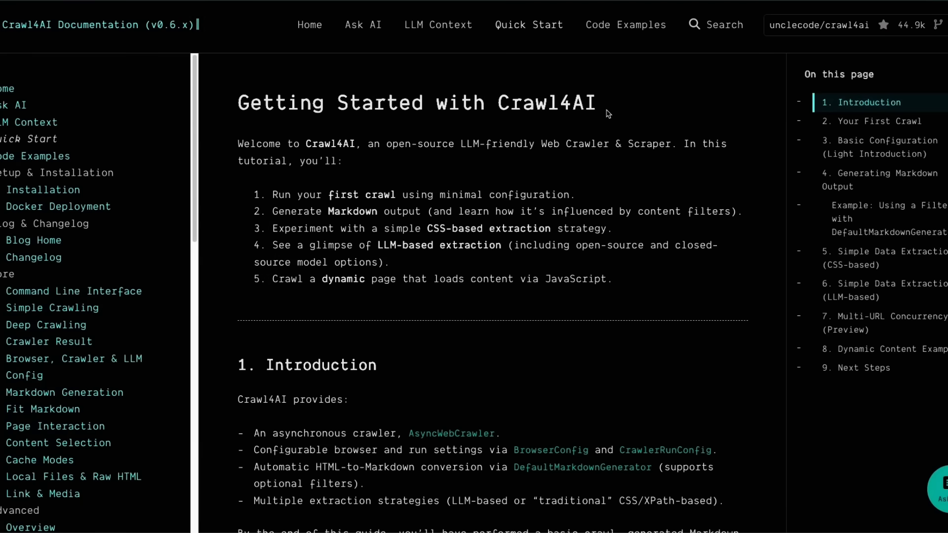
mouse_move(581, 140)
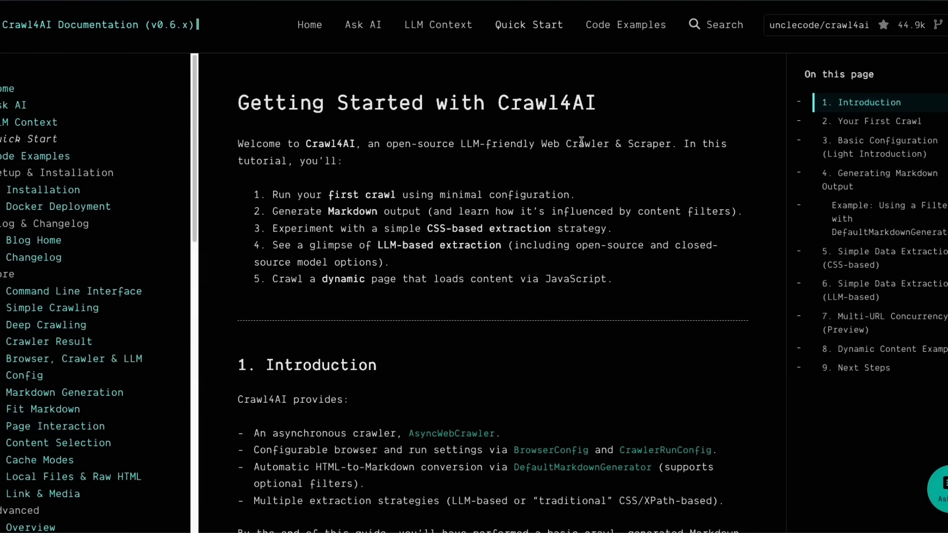
scroll("down", 3)
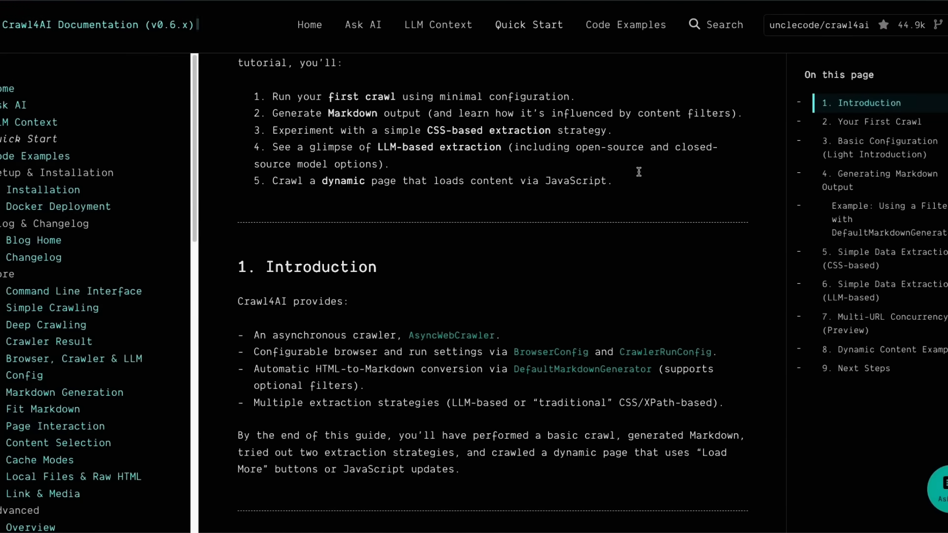
scroll("down", 3)
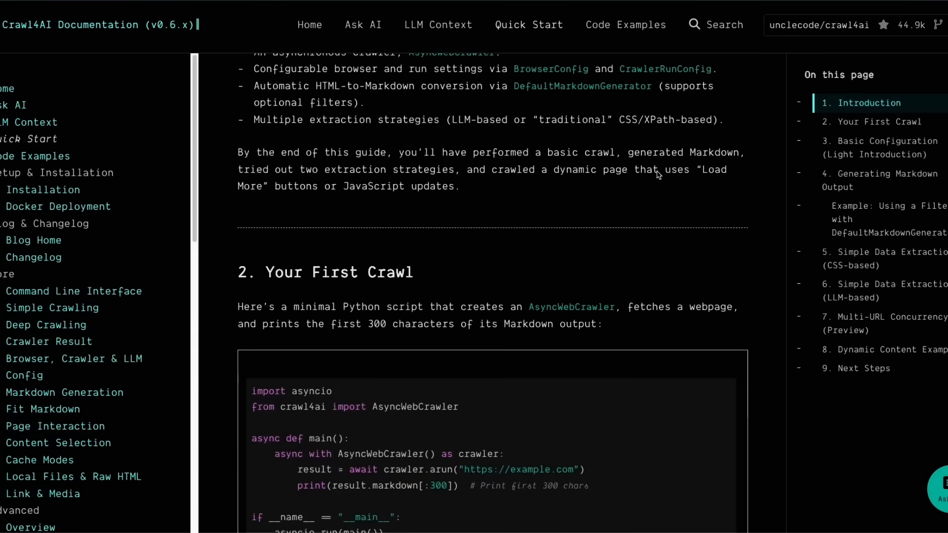
scroll("down", 3)
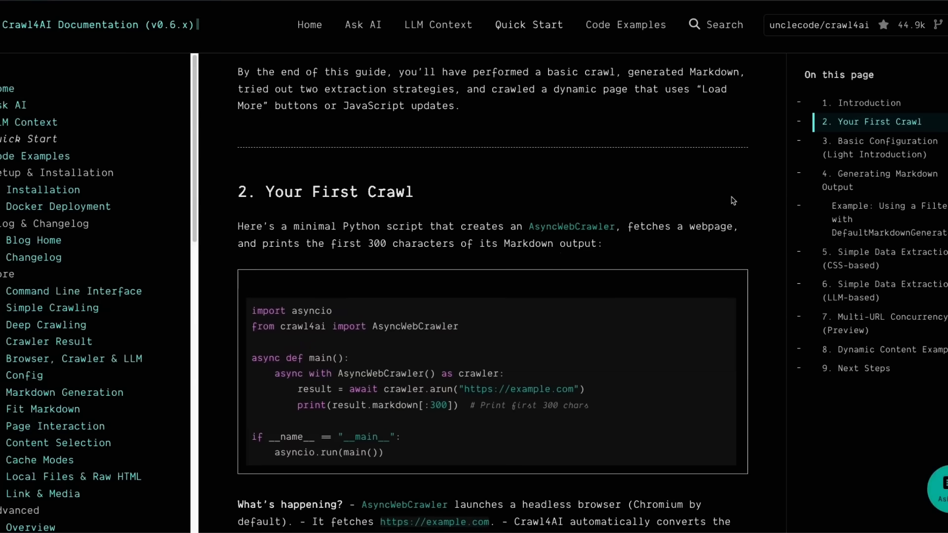
mouse_move(762, 213)
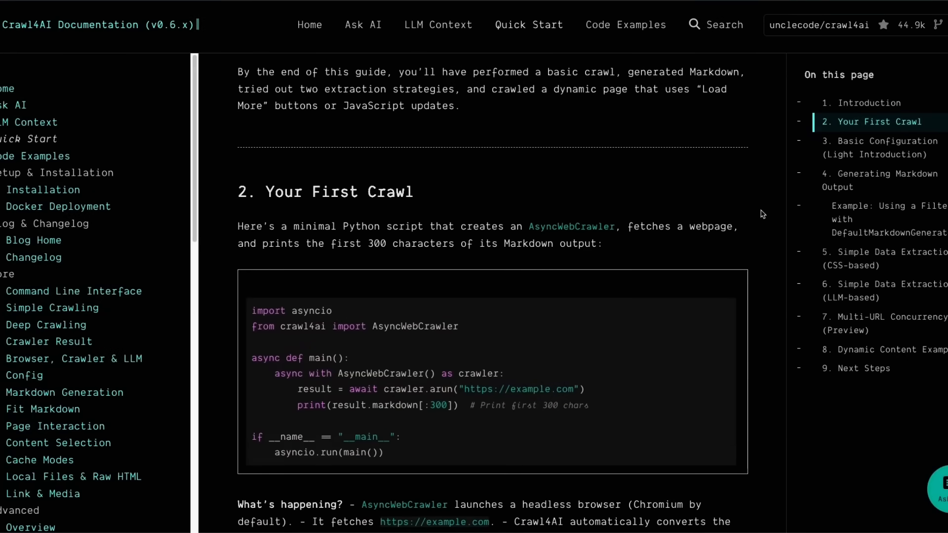
scroll("down", 3)
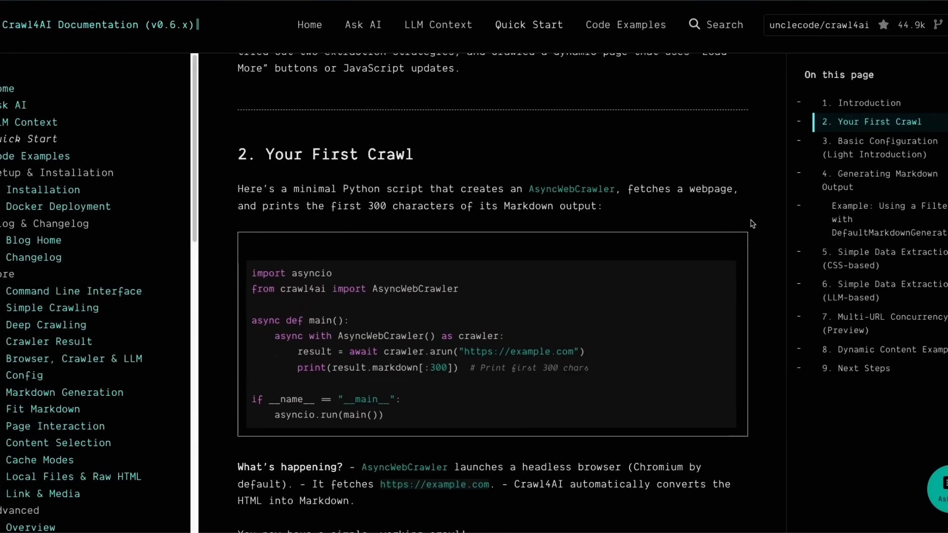
scroll("down", 3)
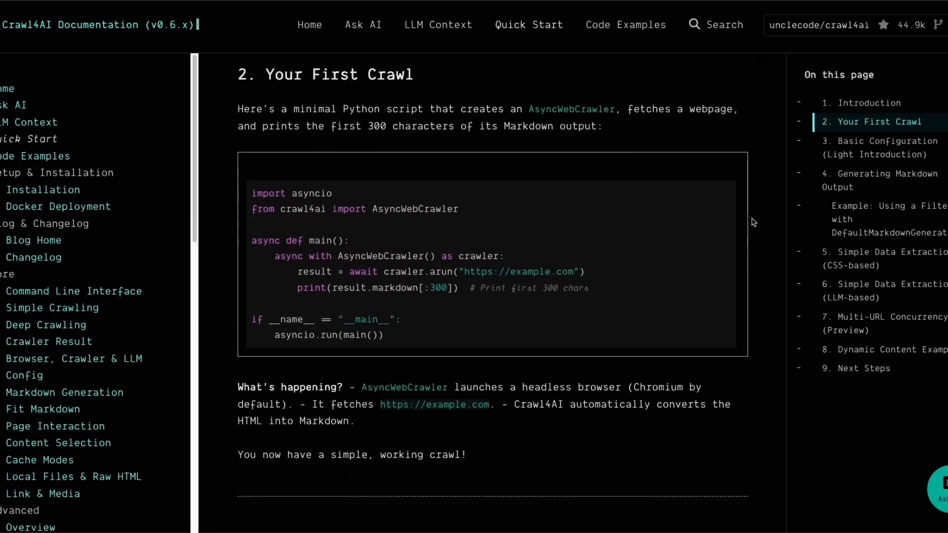
scroll("down", 3)
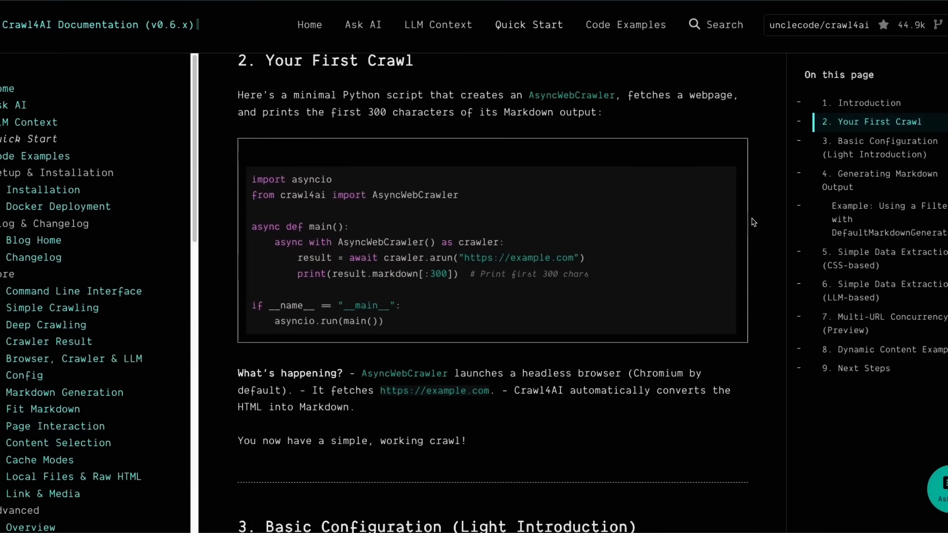
scroll("down", 3)
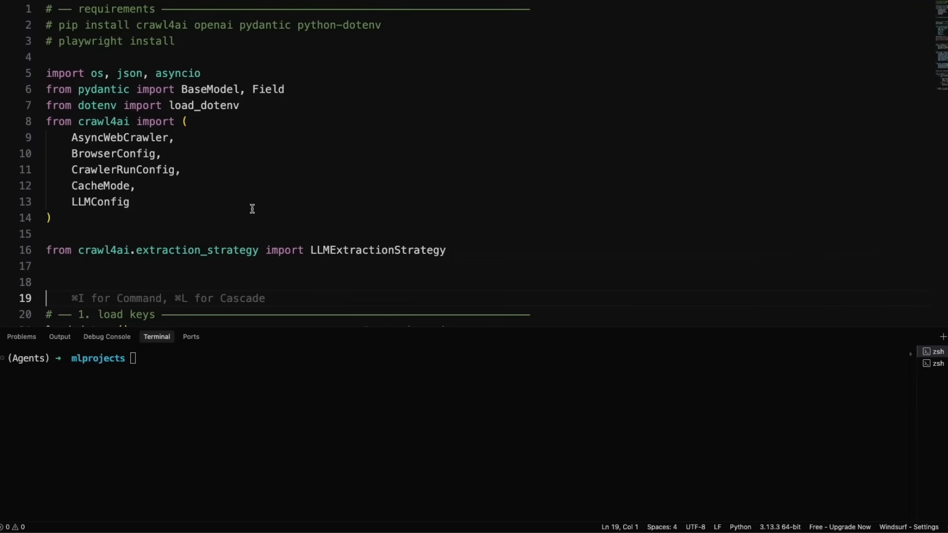
In the terminal, replace a 'conda create -n agent python=3.10' draft with 'pip install crawl4ai openai pydantic python-dotenv'.
left_click(190, 358)
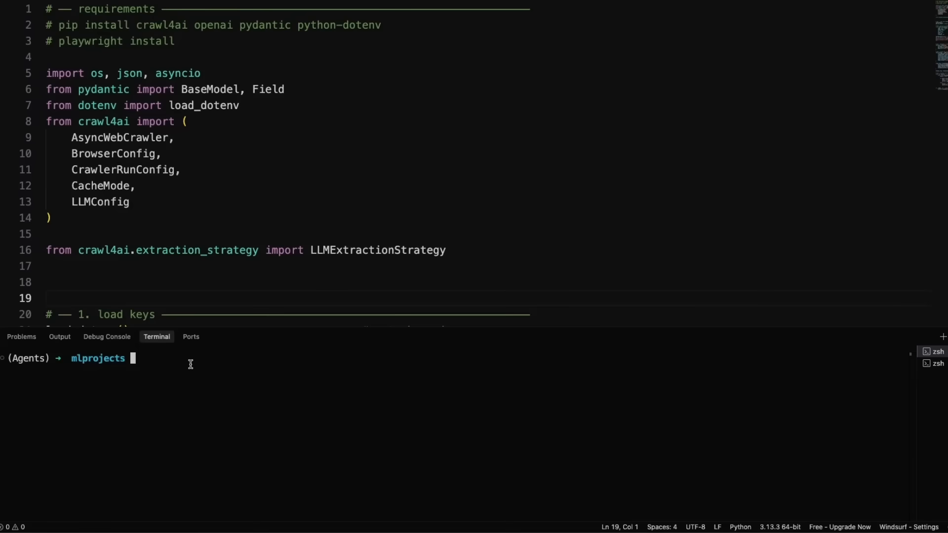
type("conda c")
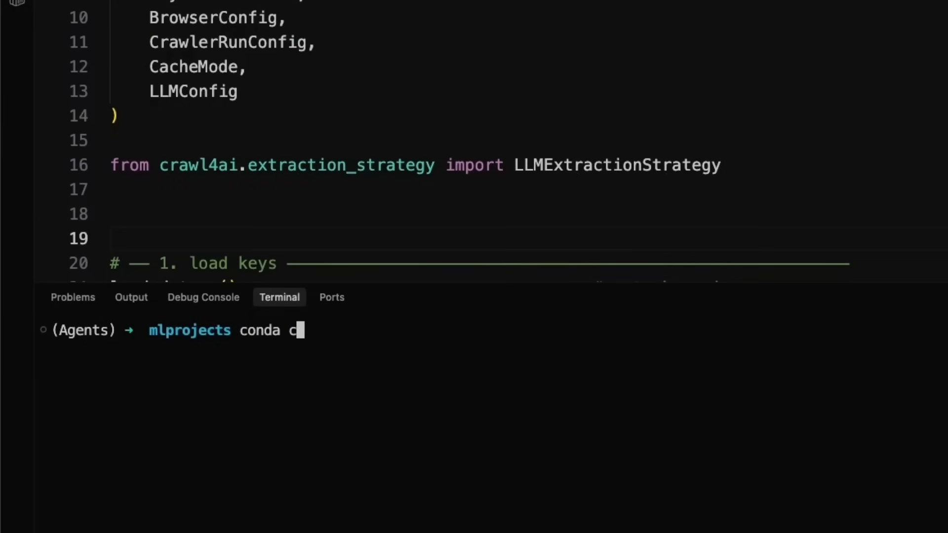
type("reate -n")
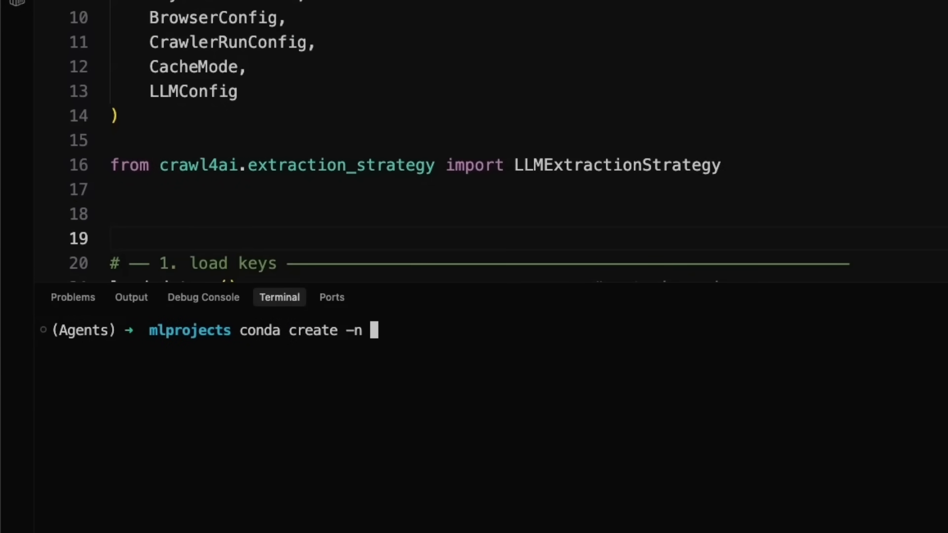
type("agent pytho")
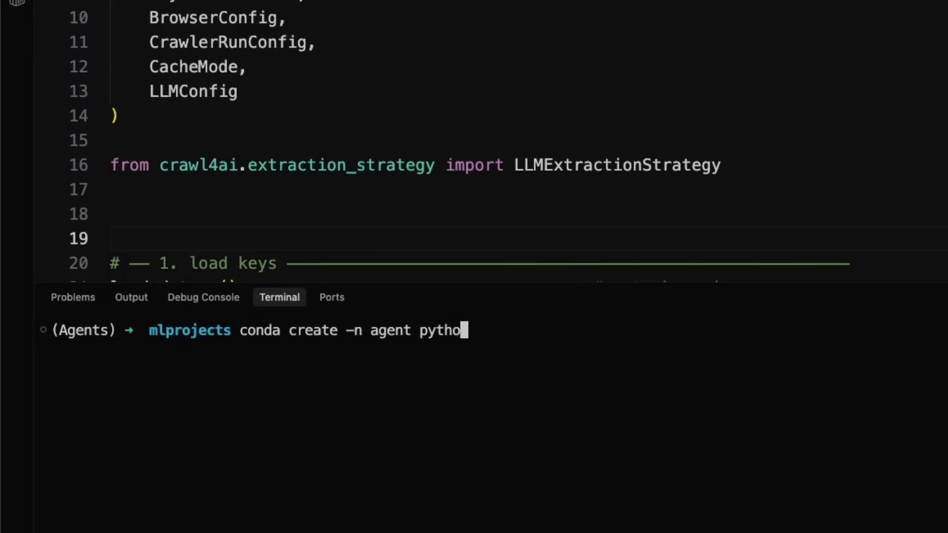
type("n=3.10")
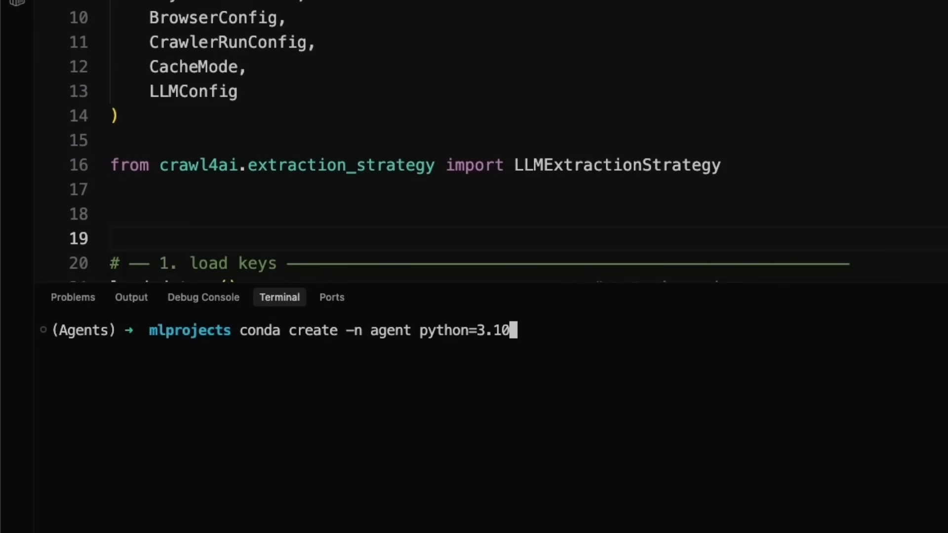
key("backspace")
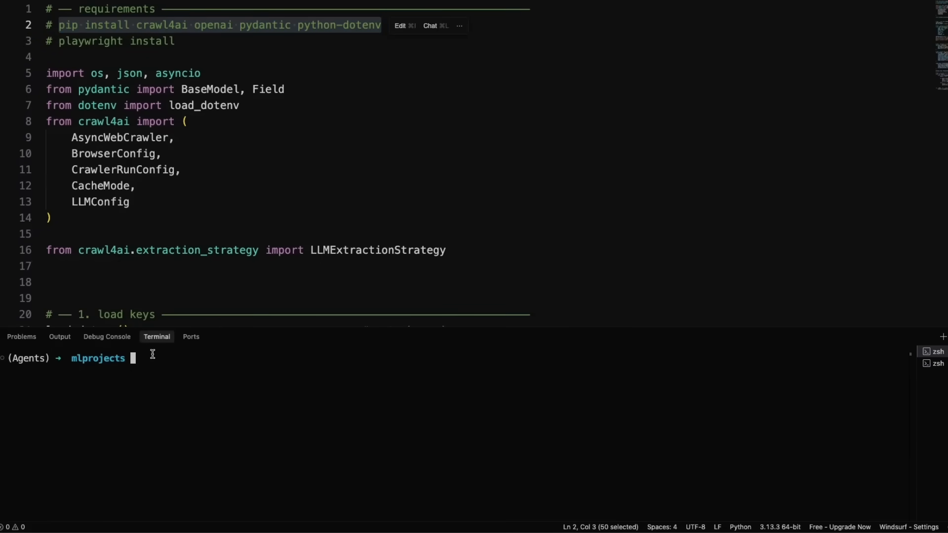
type("pip install crawl4ai openai pydantic python-dotenv")
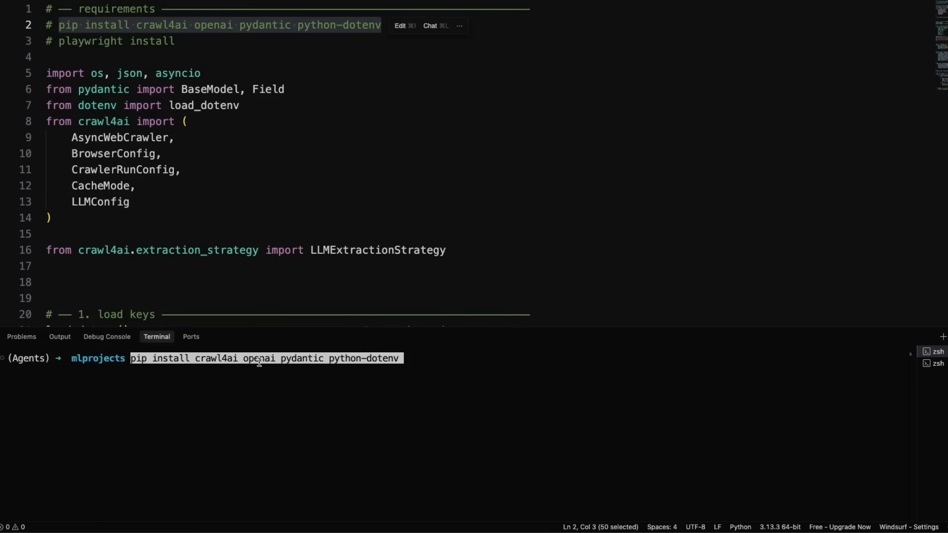
mouse_move(262, 381)
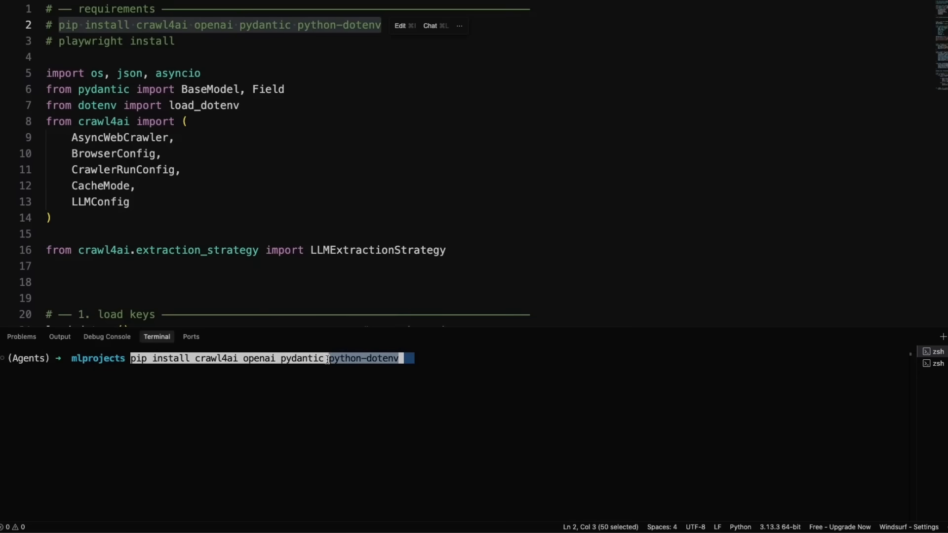
mouse_move(393, 363)
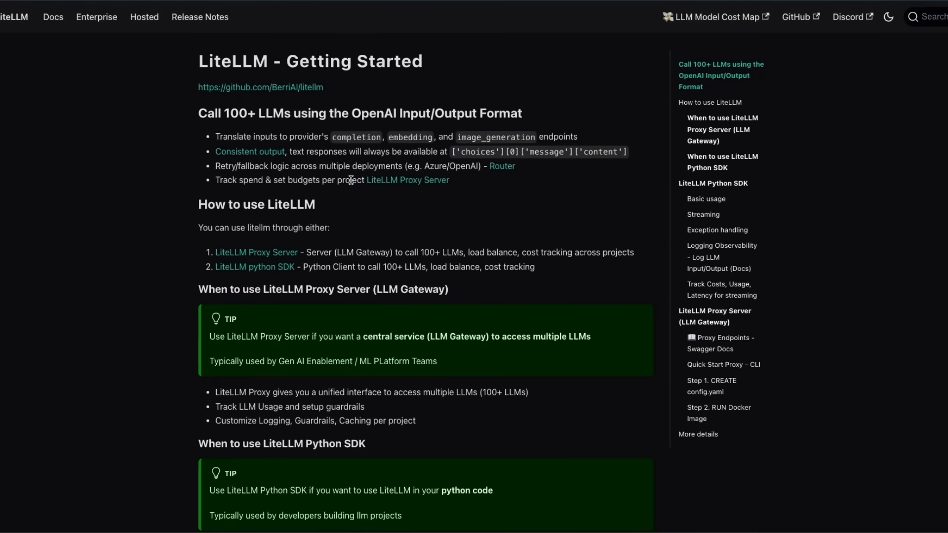
mouse_move(296, 197)
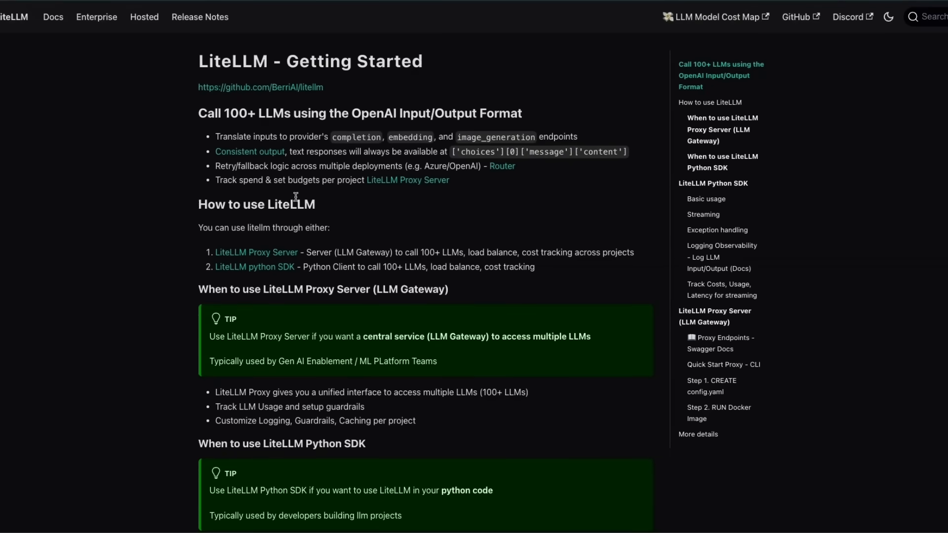
Scroll the LiteLLM Getting Started page down through Basic usage and Streaming examples.
scroll("down", 3)
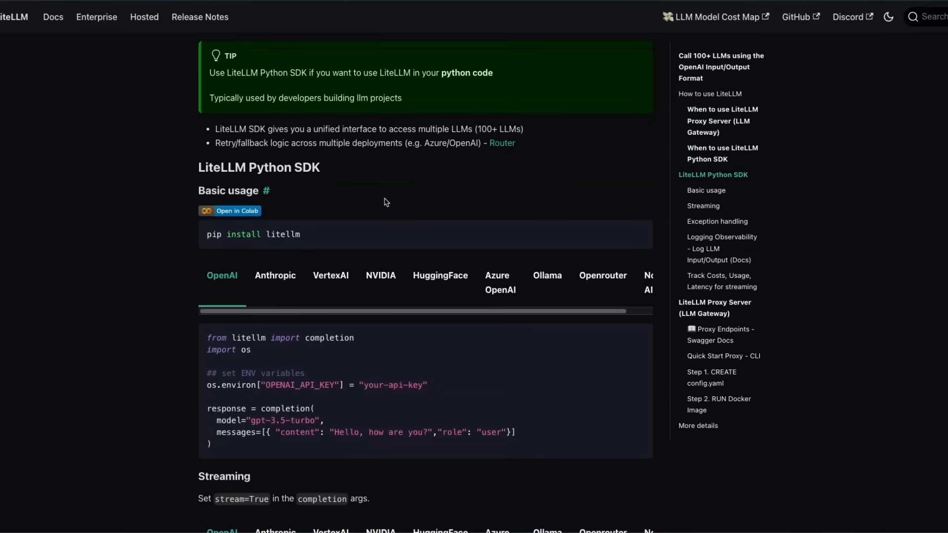
scroll("down", 3)
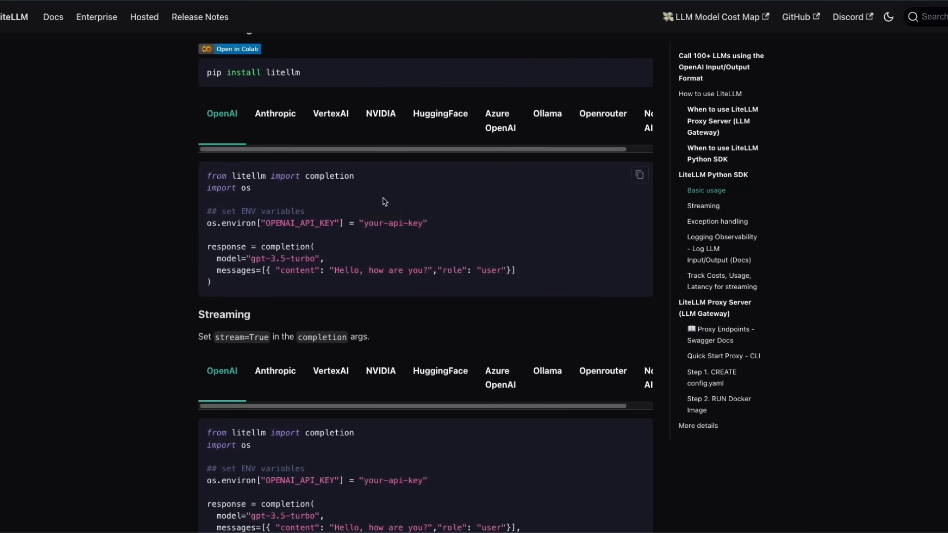
scroll("down", 3)
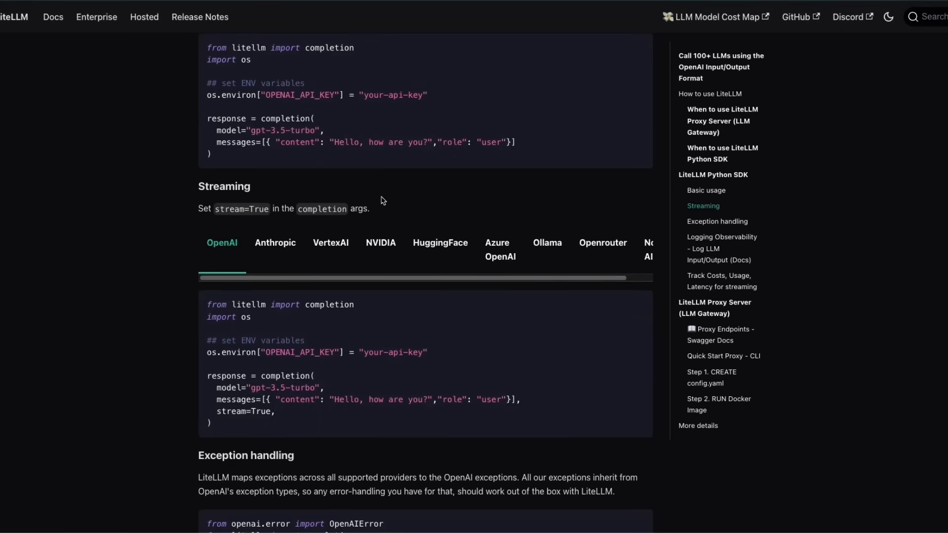
scroll("down", 3)
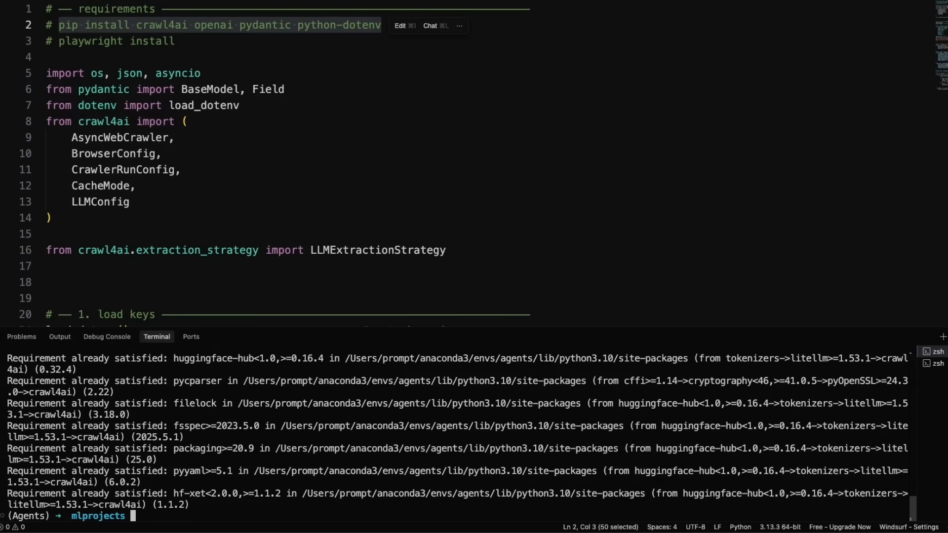
mouse_move(245, 244)
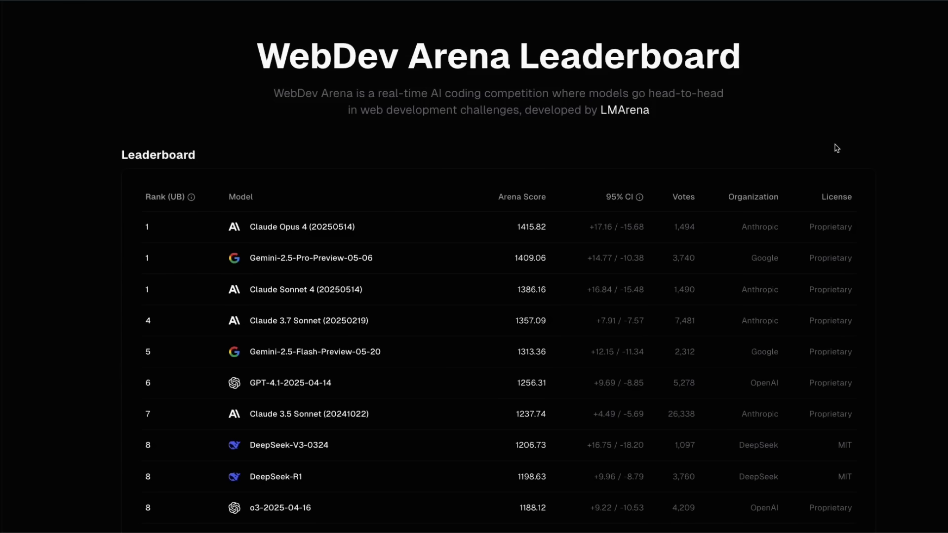
mouse_move(477, 158)
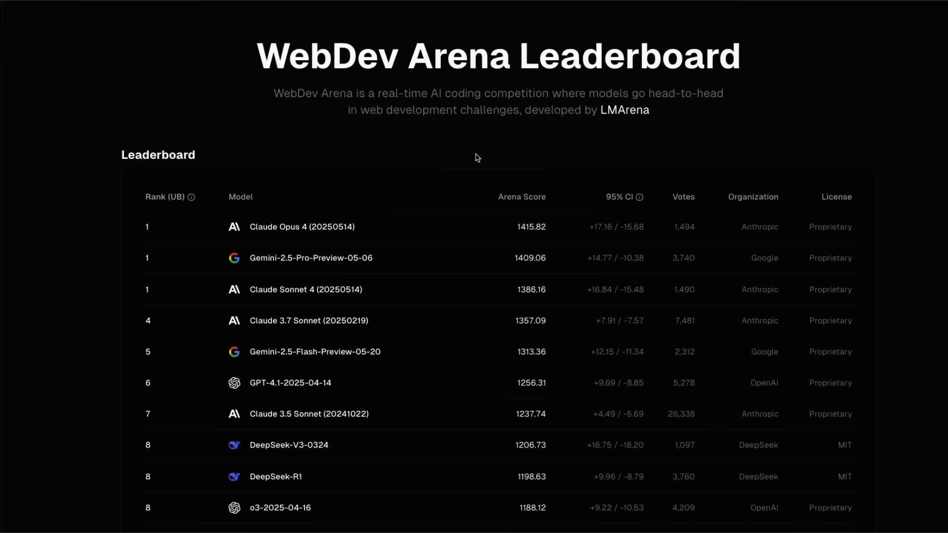
mouse_move(265, 55)
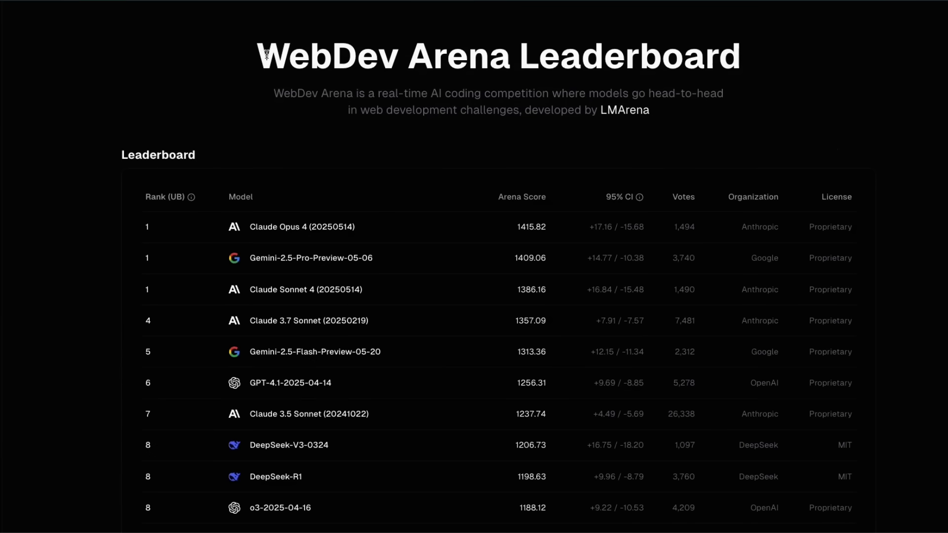
mouse_move(490, 202)
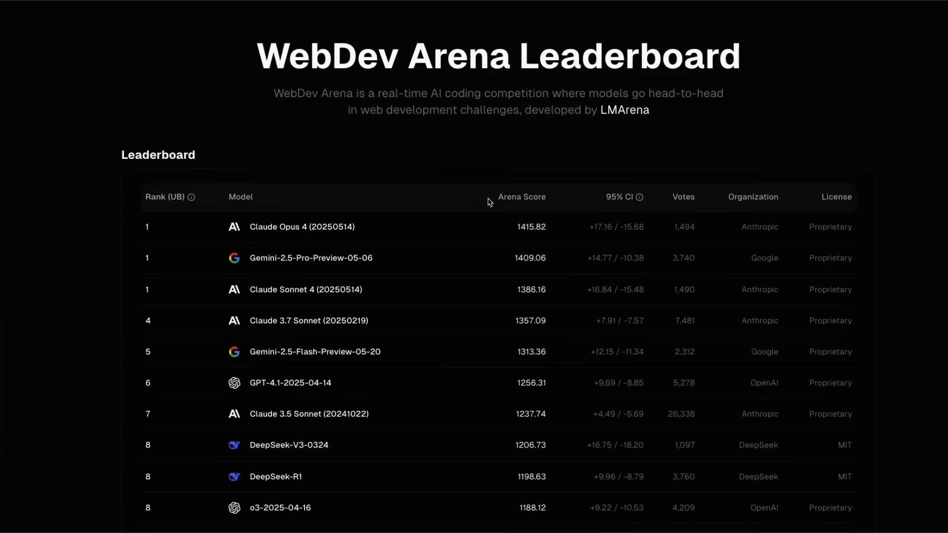
Scroll past the WebDev Arena rankings table to the More Statistics for WebDev Arena charts.
scroll("down", 3)
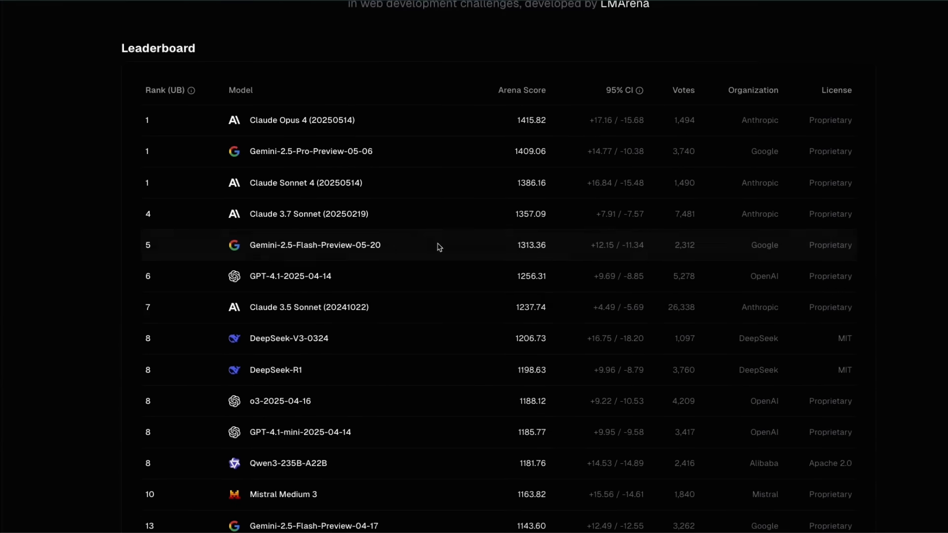
mouse_move(405, 205)
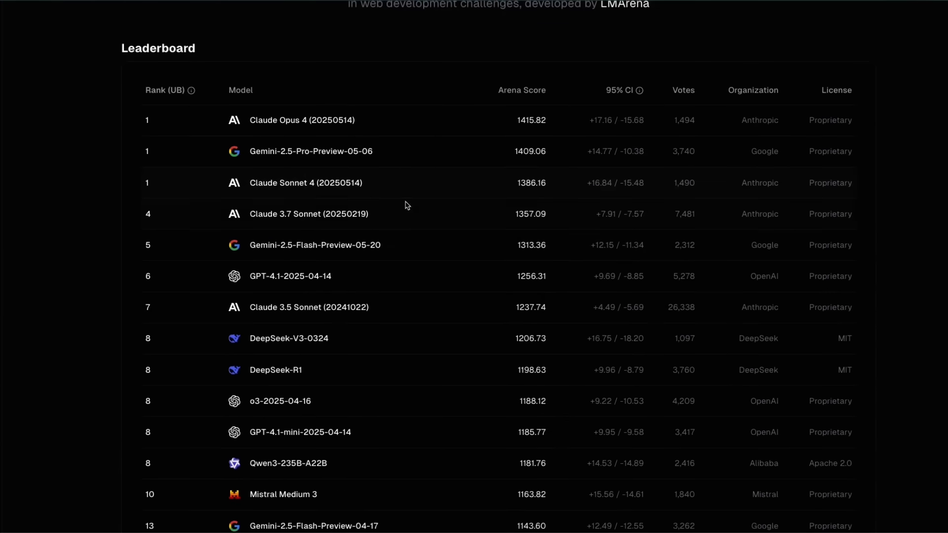
scroll("down", 3)
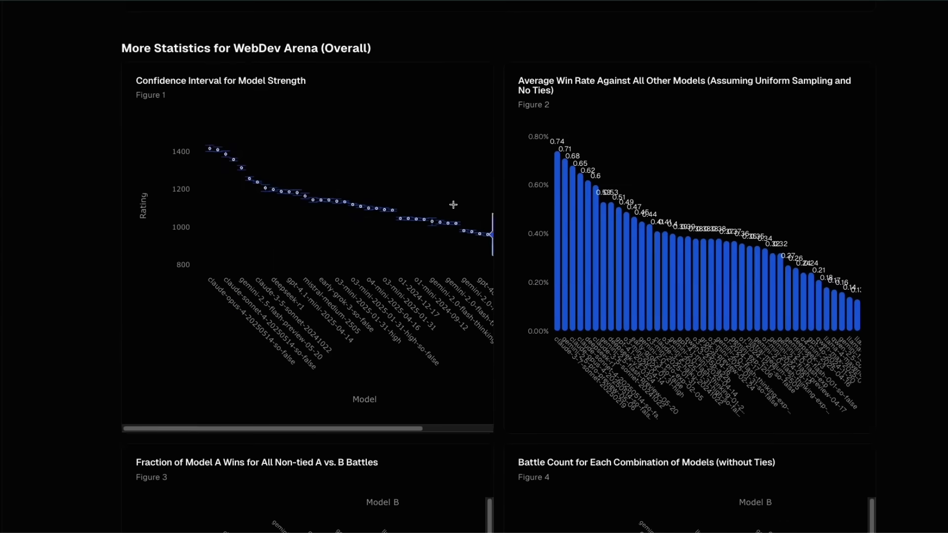
scroll("down", 3)
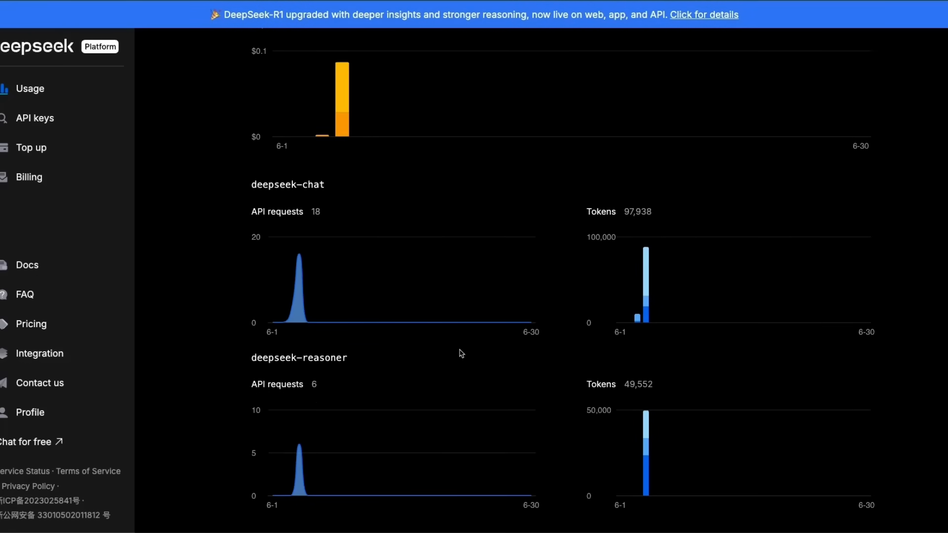
Highlight the deepseek-reasoner token total, then scroll up to June's monthly usage and $0.08 expense.
double_click(637, 212)
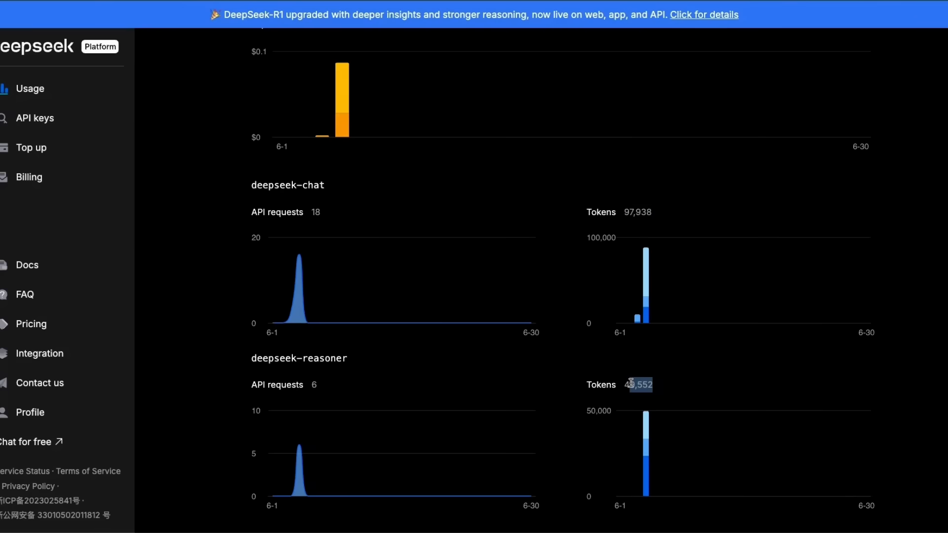
scroll("up", 3)
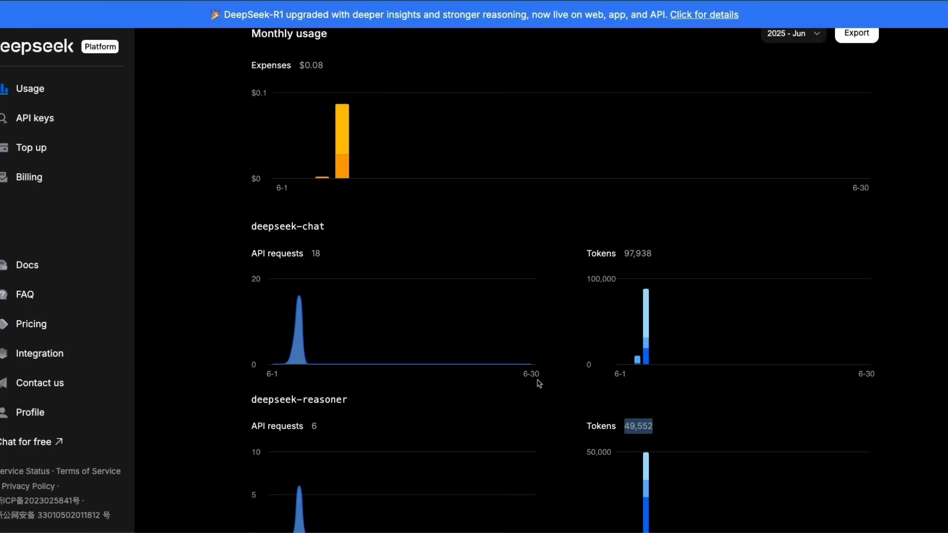
scroll("up", 3)
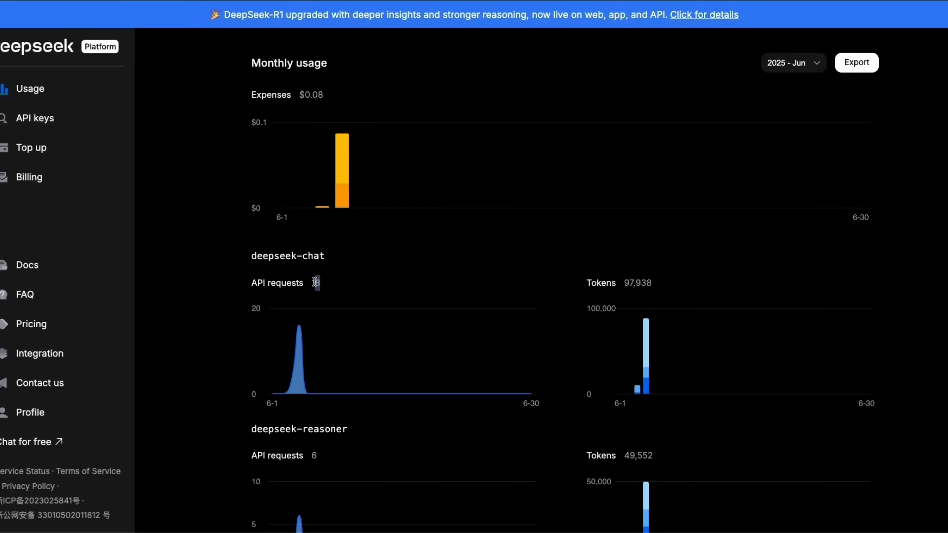
scroll("up", 3)
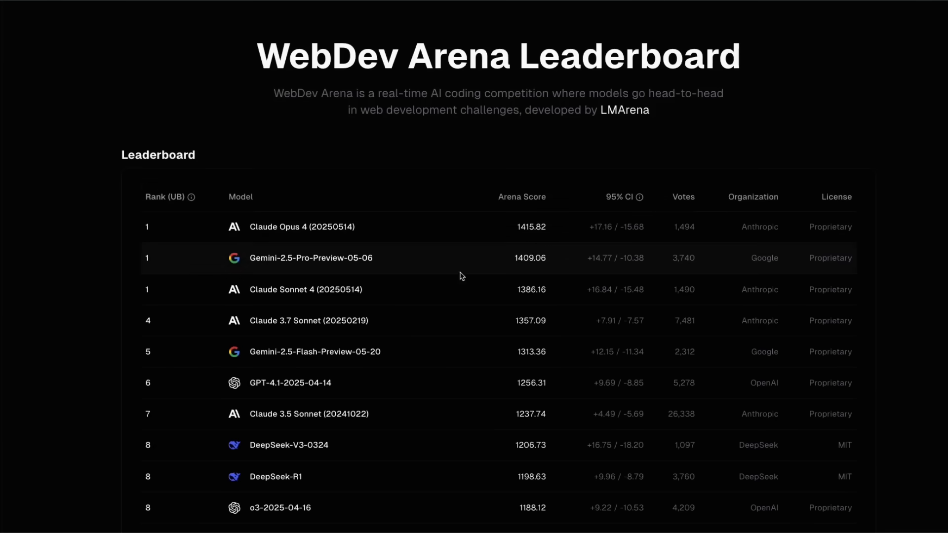
Open DevTools with F12 and scroll through the leaderboard table's tbody tr row elements.
scroll("down", 3)
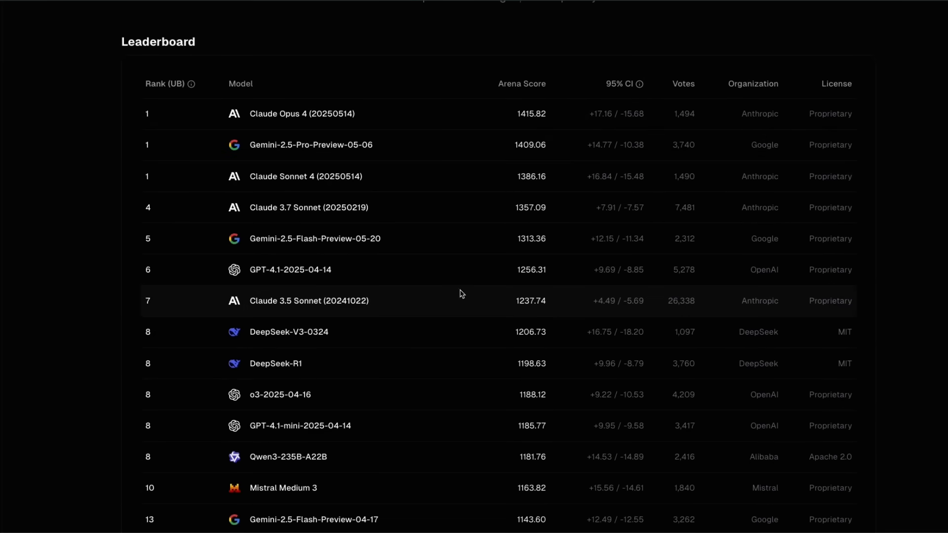
mouse_move(597, 316)
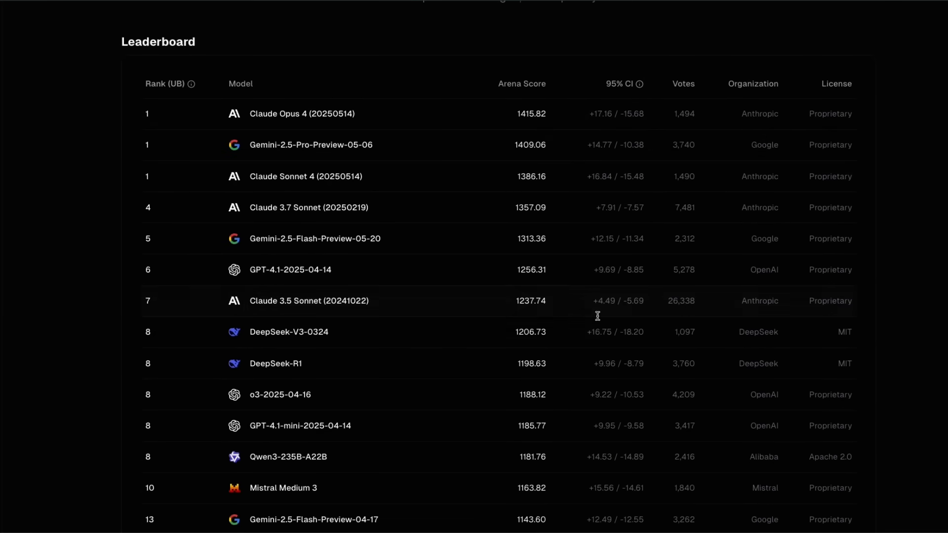
key("F12")
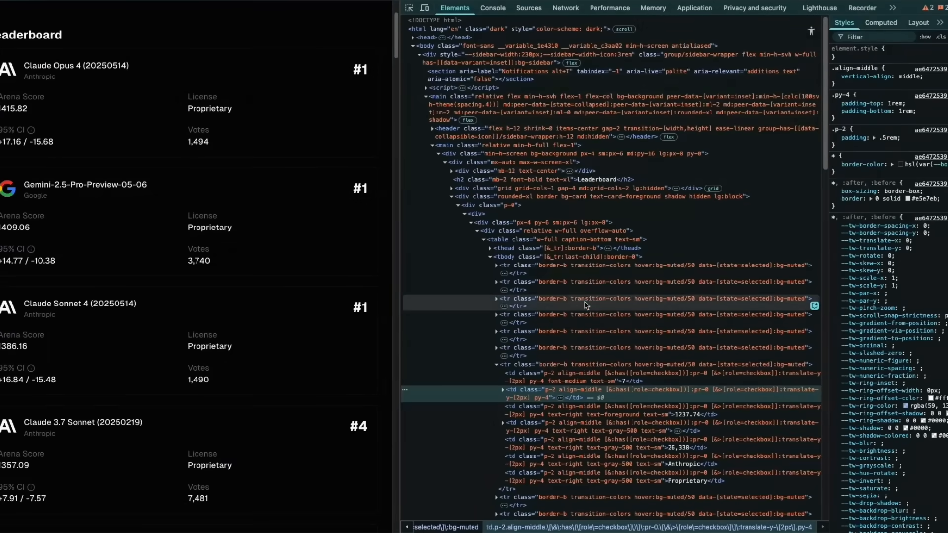
scroll("down", 3)
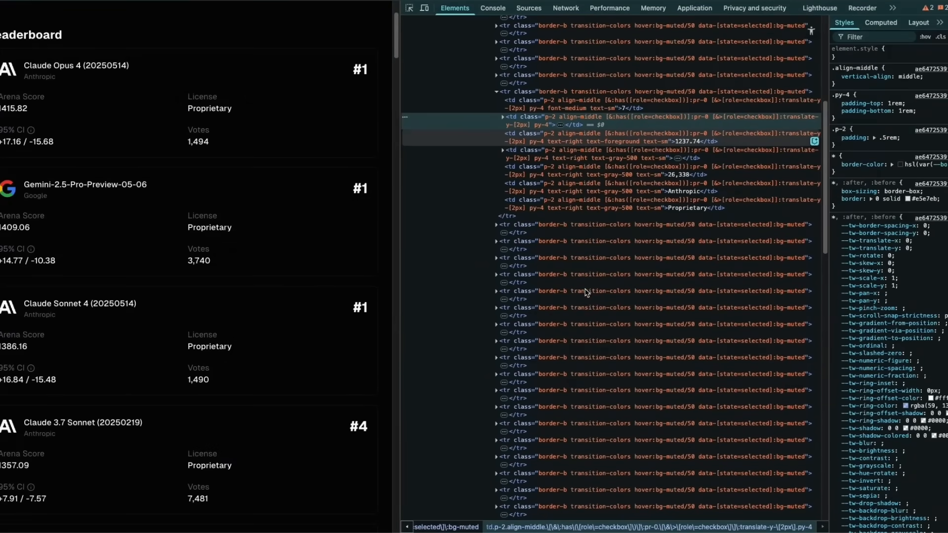
scroll("down", 3)
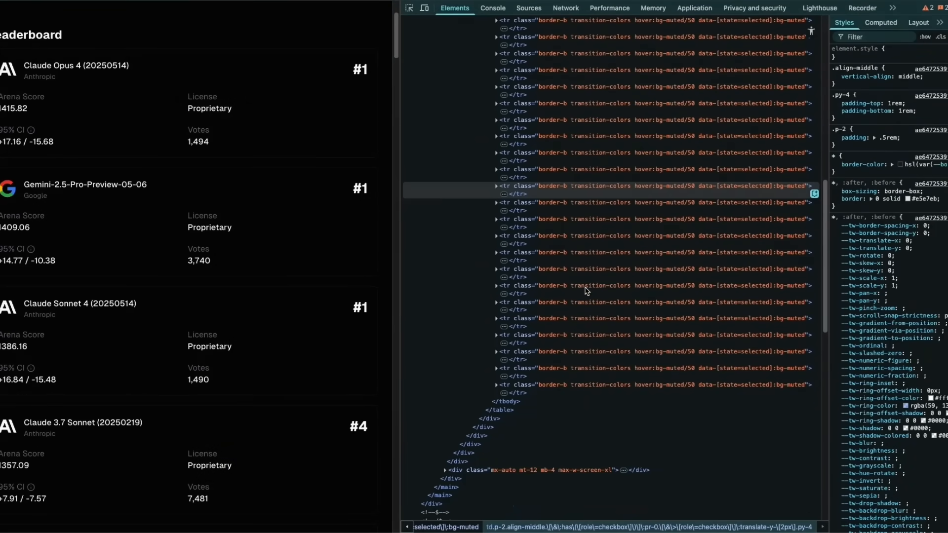
scroll("down", 3)
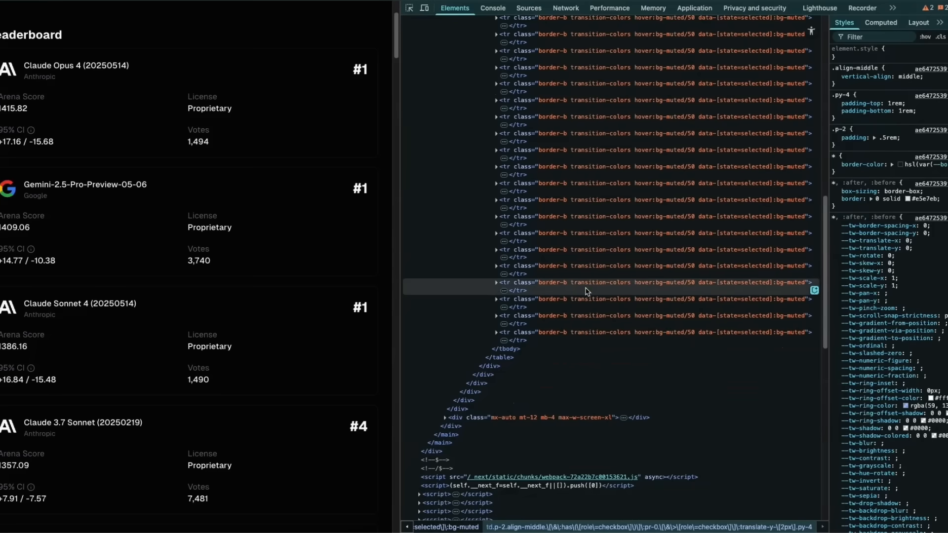
scroll("down", 3)
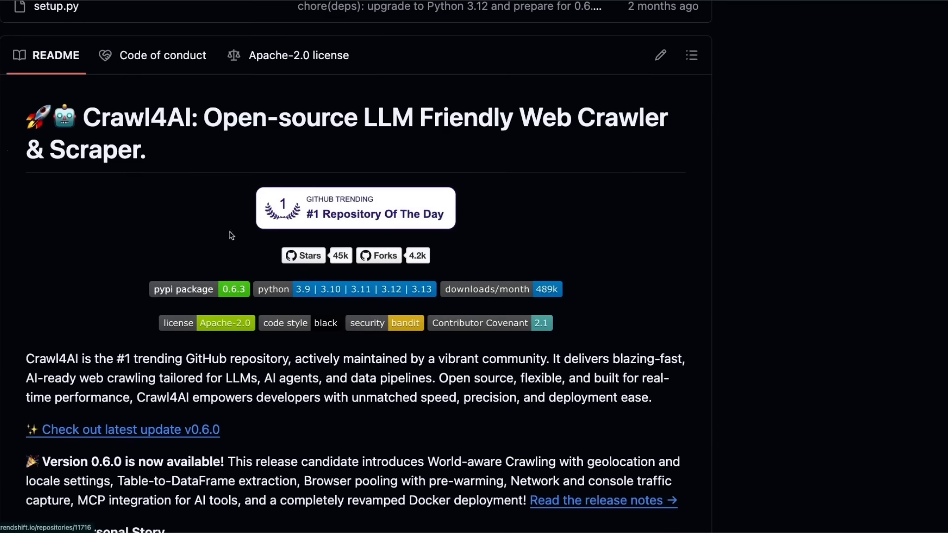
Select 'Crawl4AI' in the README heading and scroll down the repository page.
double_click(138, 118)
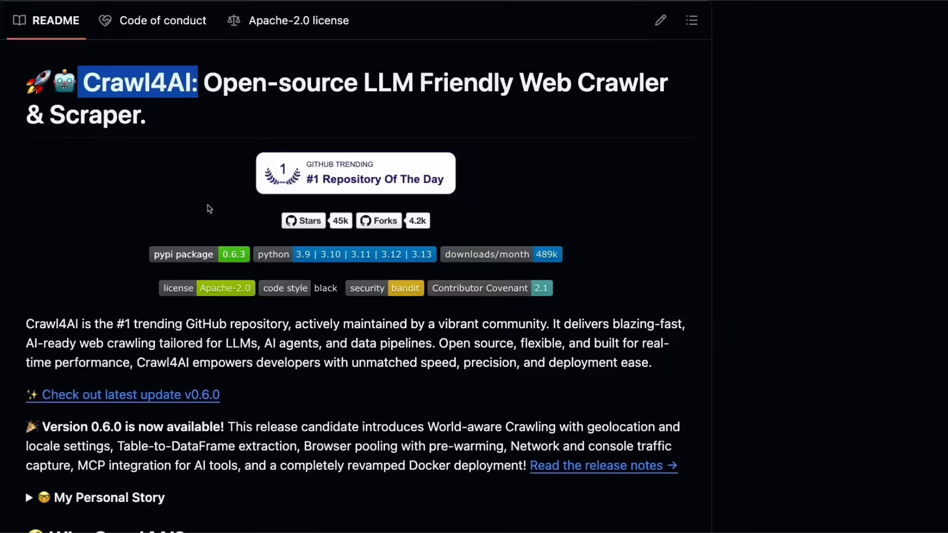
scroll("down", 3)
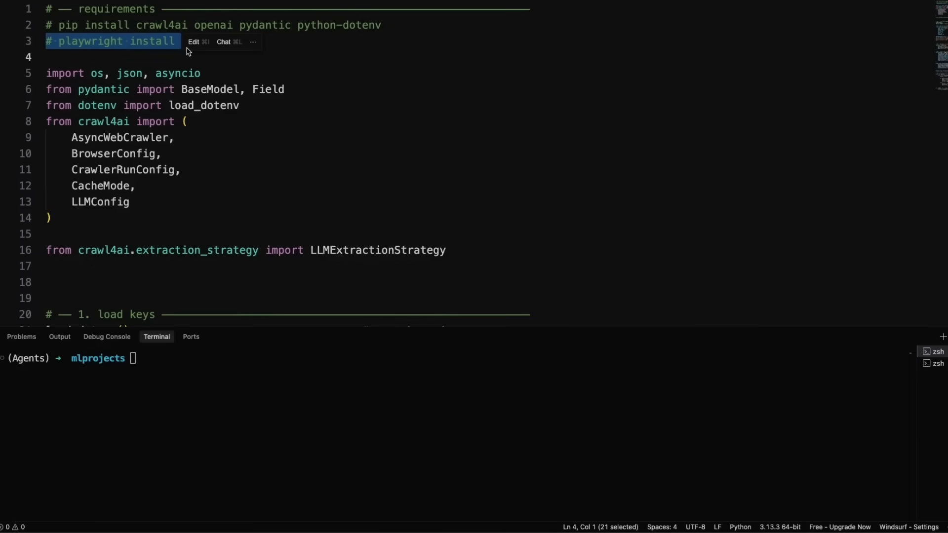
scroll("down", 3)
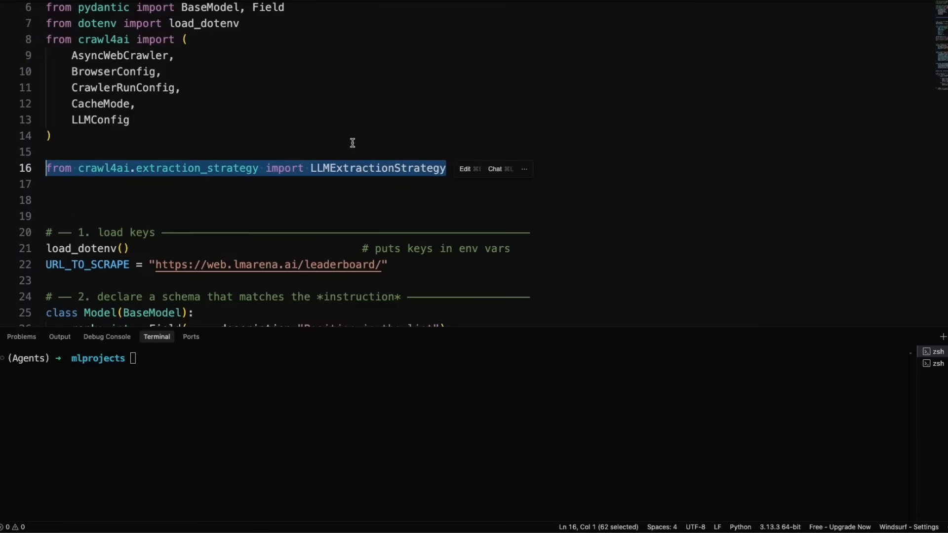
scroll("down", 3)
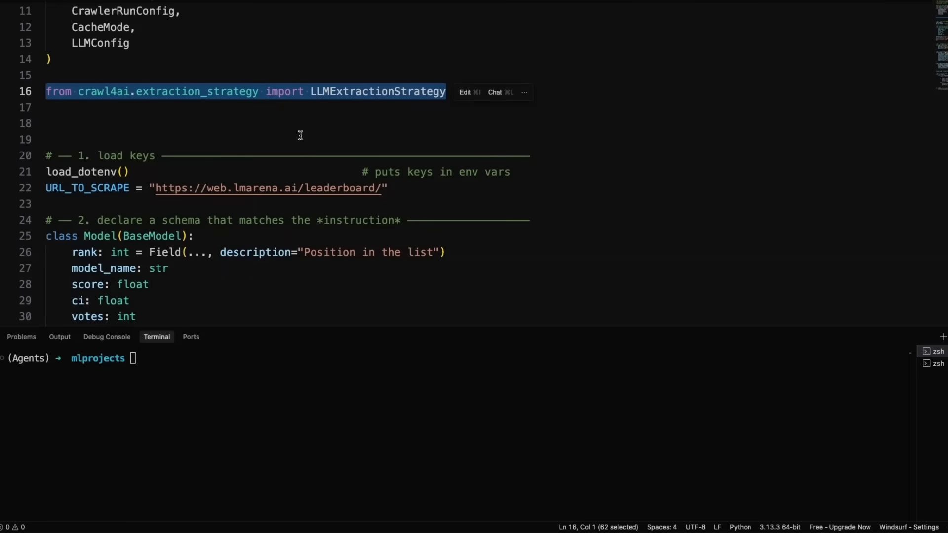
scroll("down", 3)
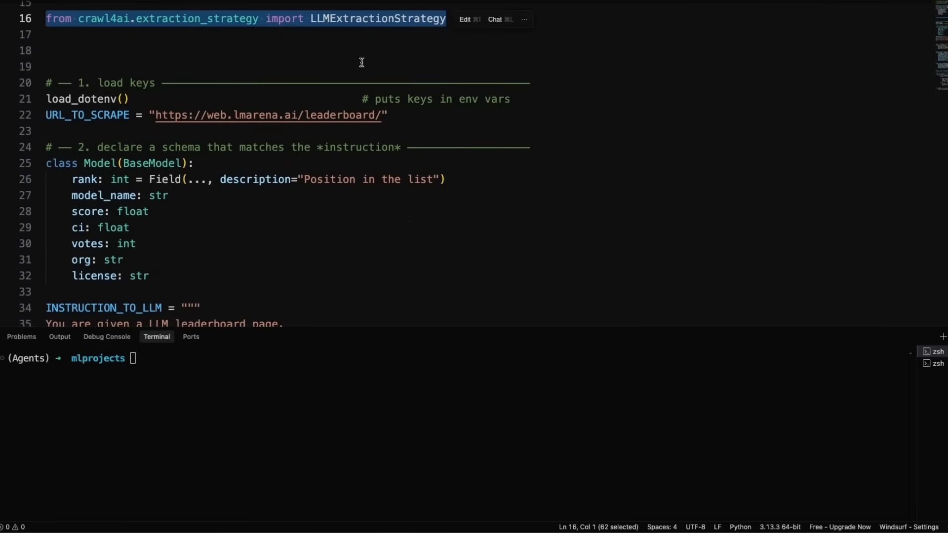
mouse_move(280, 78)
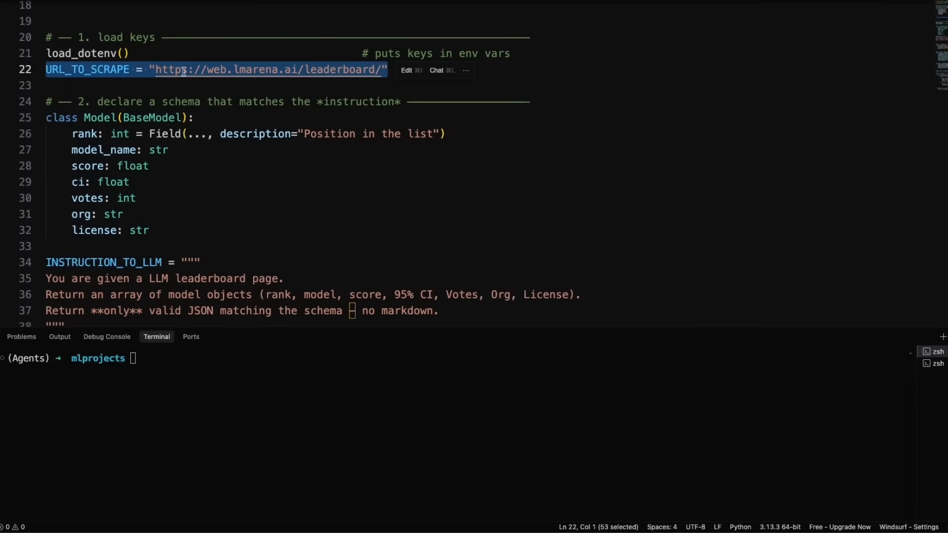
mouse_move(388, 79)
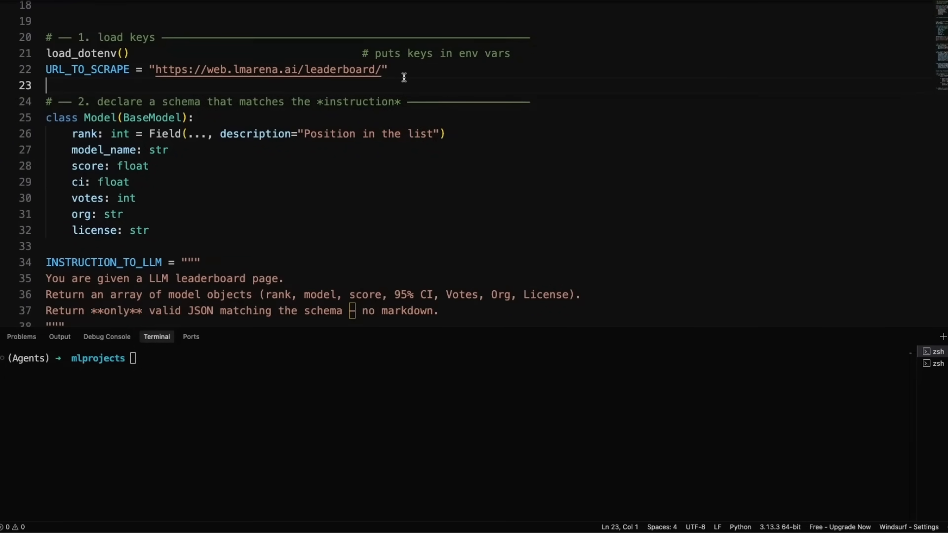
scroll("down", 3)
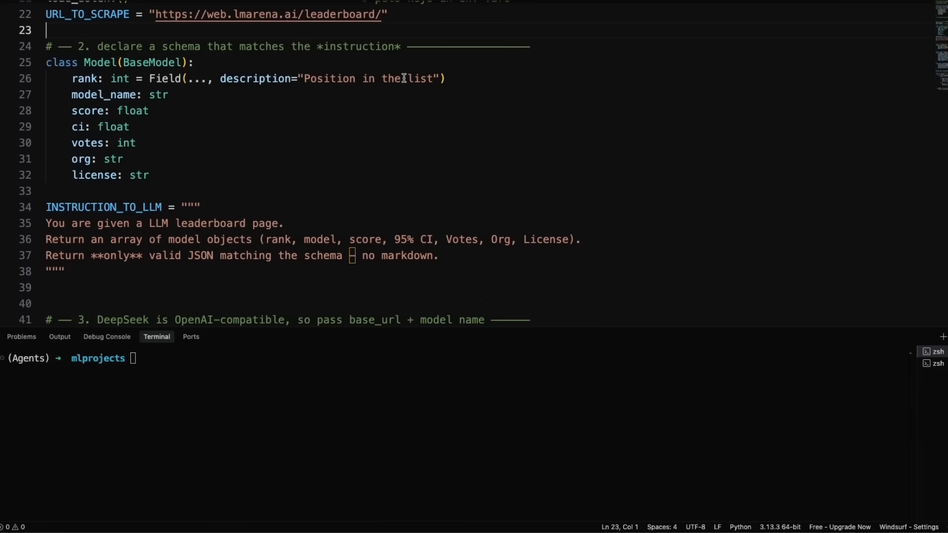
scroll("down", 3)
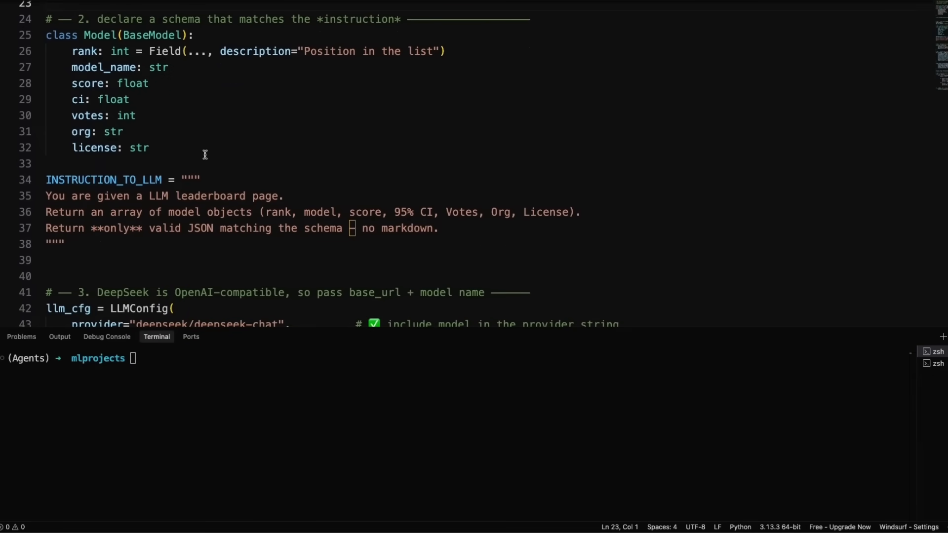
left_click_drag(45, 34, 148, 147)
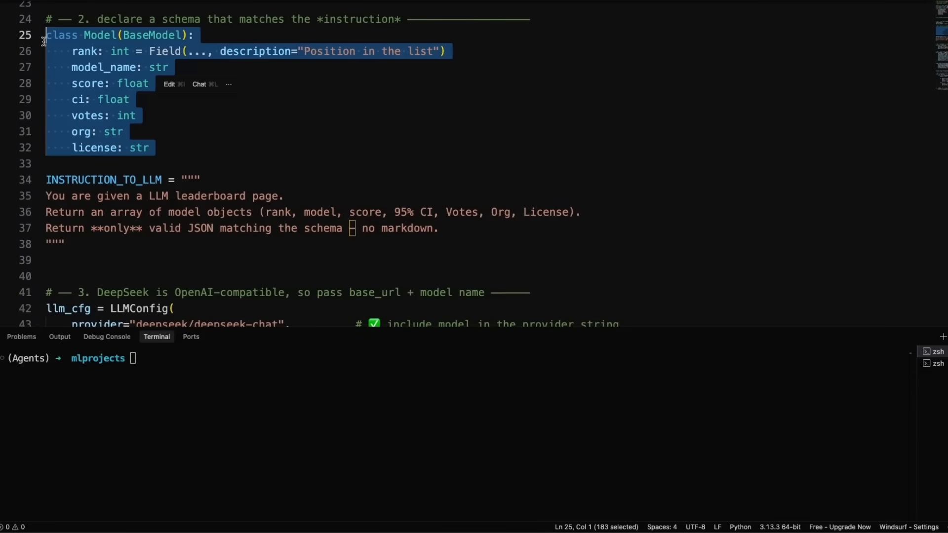
mouse_move(159, 144)
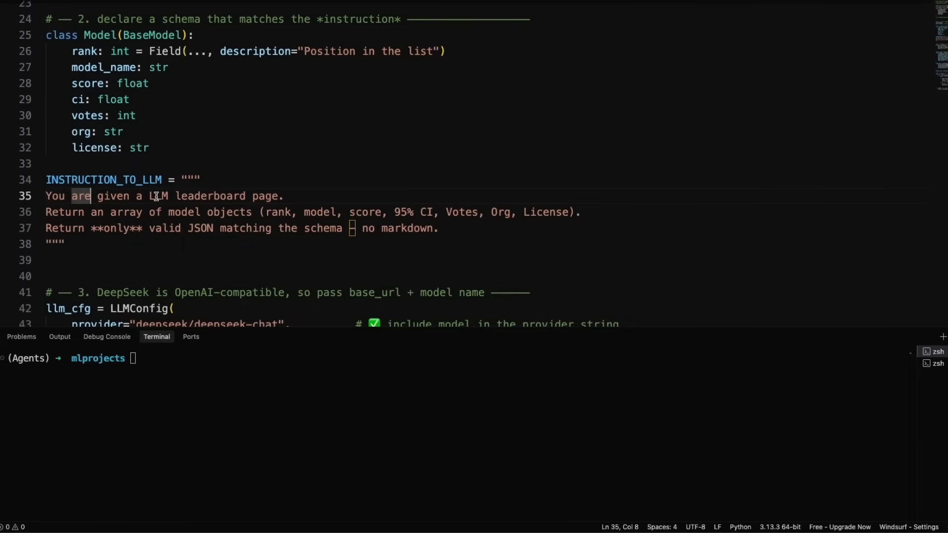
left_click_drag(145, 195, 284, 195)
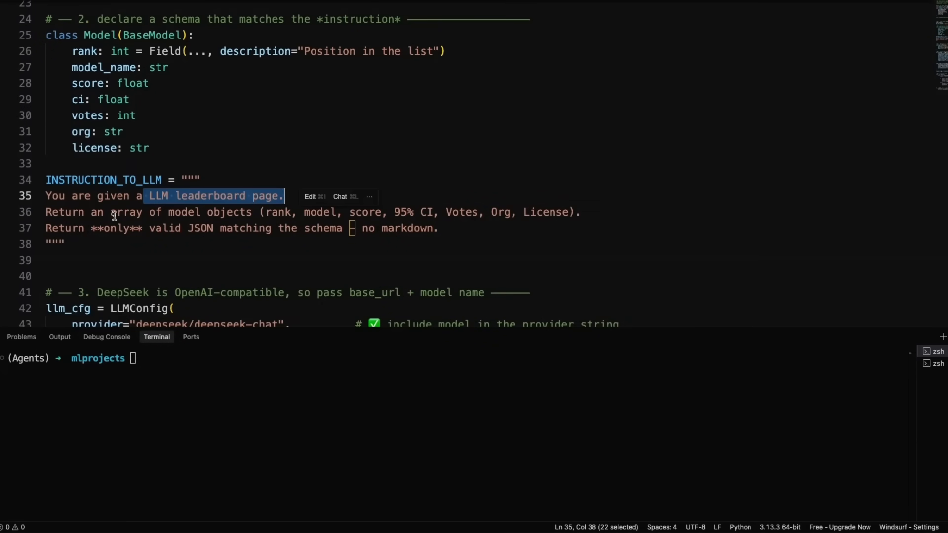
left_click(118, 212)
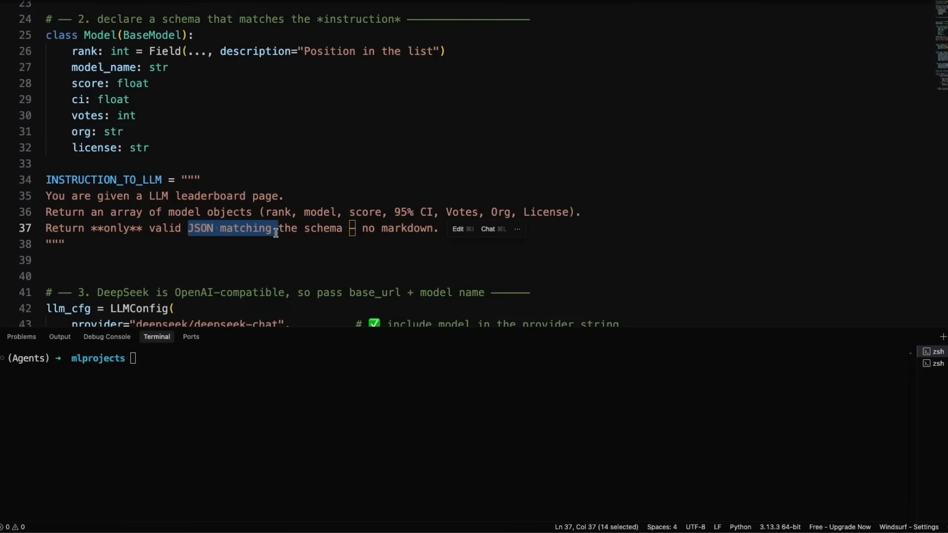
mouse_move(232, 241)
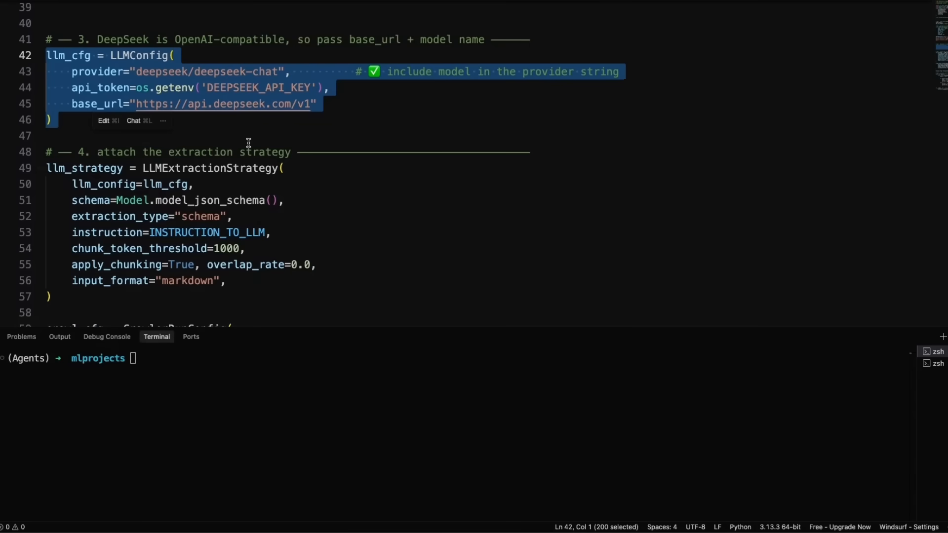
left_click(305, 71)
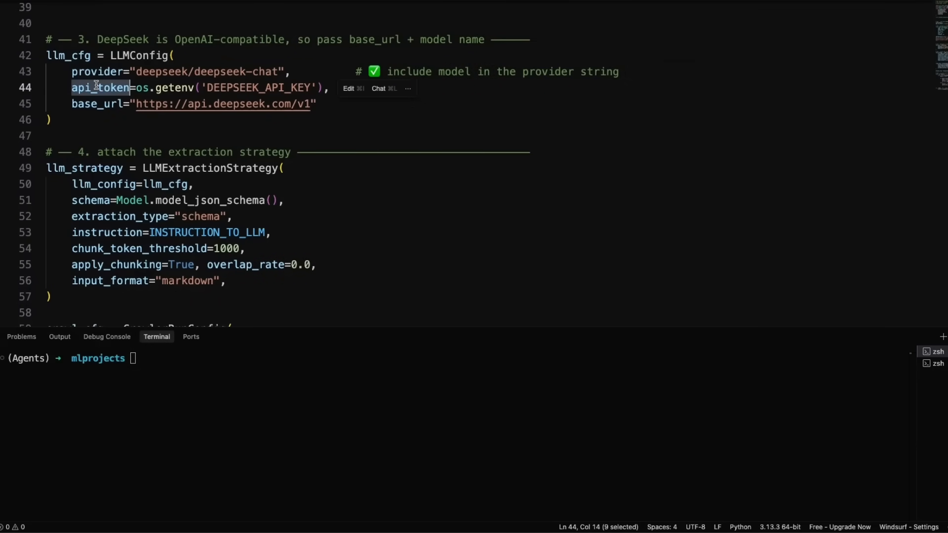
mouse_move(174, 87)
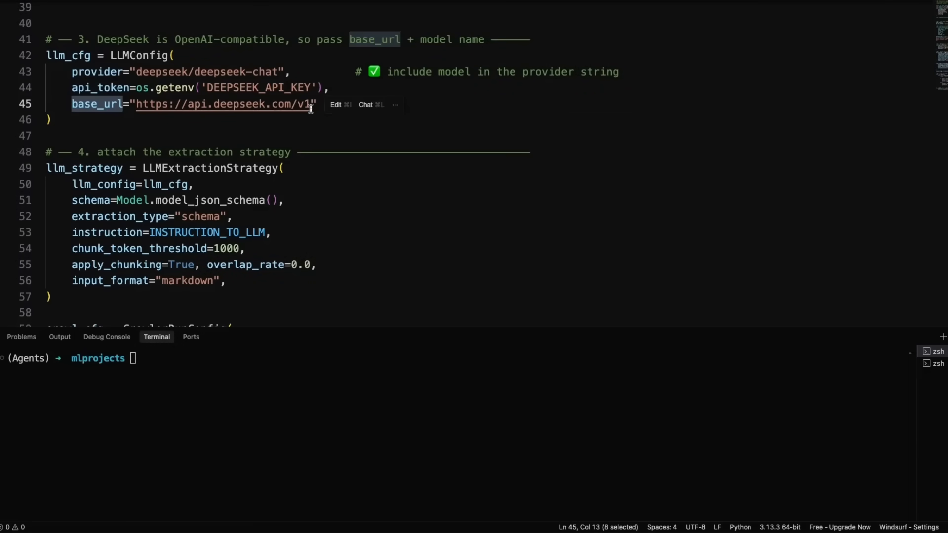
left_click(302, 119)
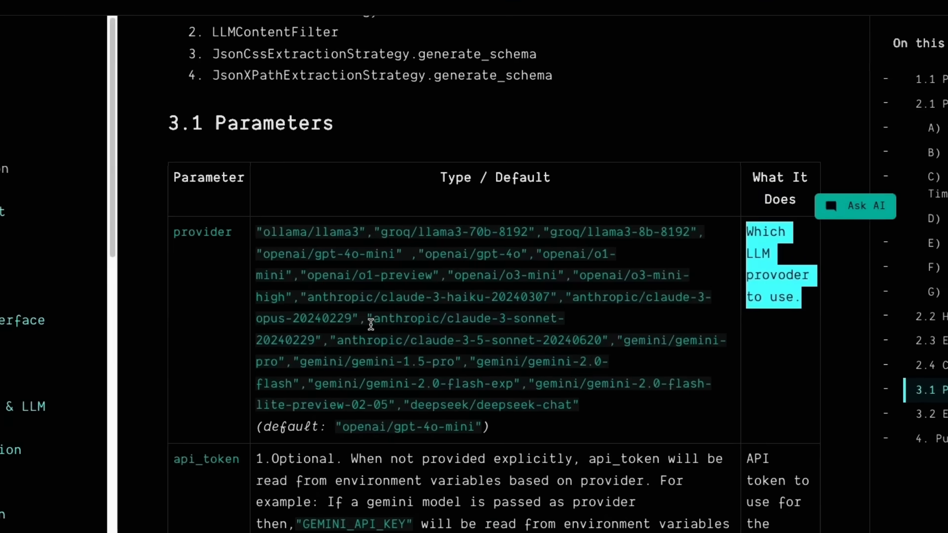
mouse_move(584, 319)
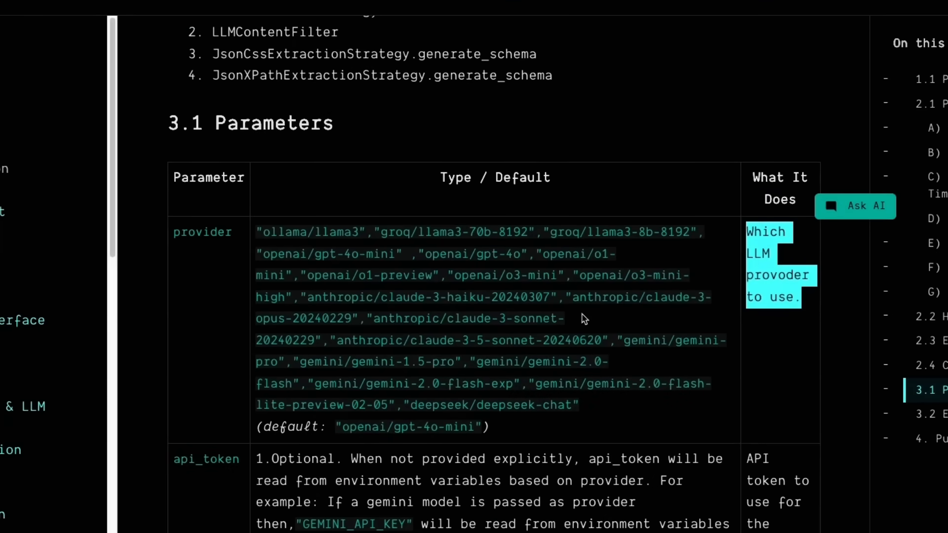
scroll("down", 3)
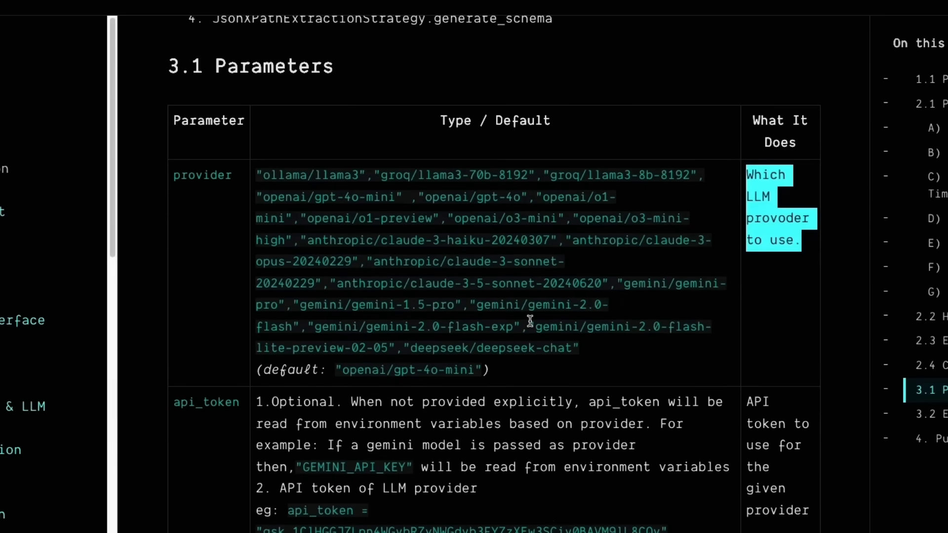
mouse_move(632, 349)
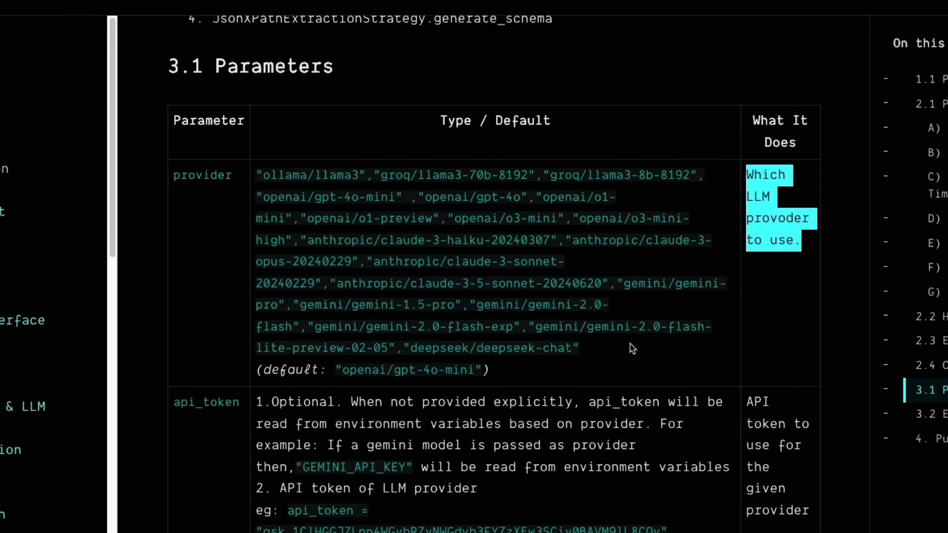
scroll("down", 3)
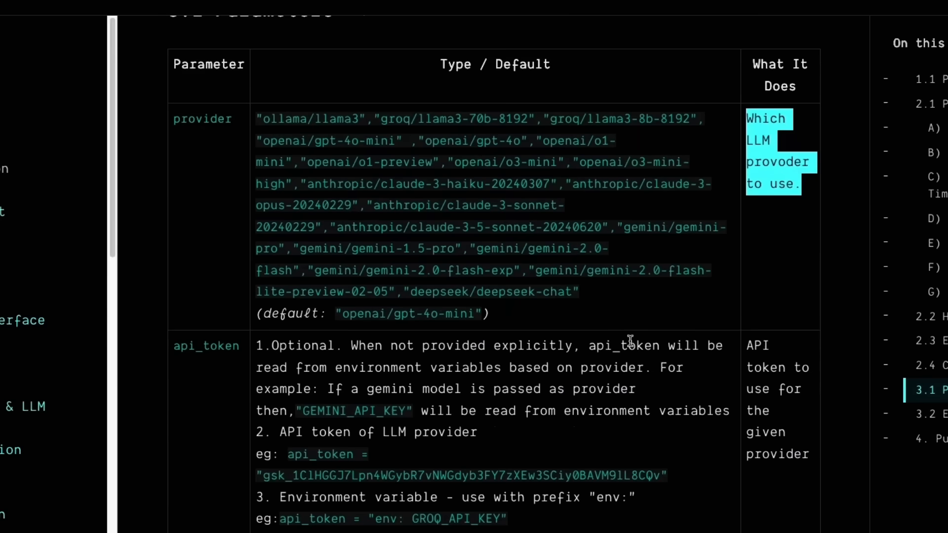
mouse_move(488, 210)
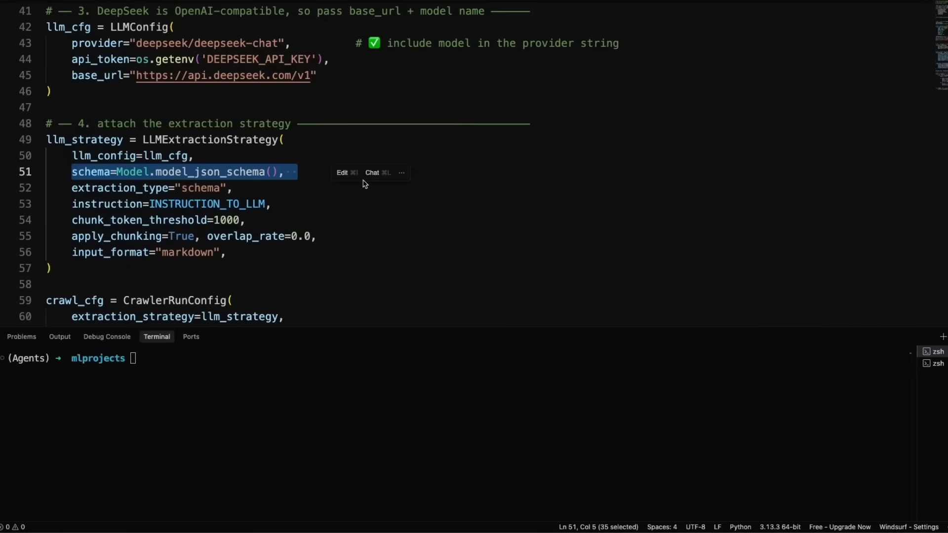
mouse_move(322, 197)
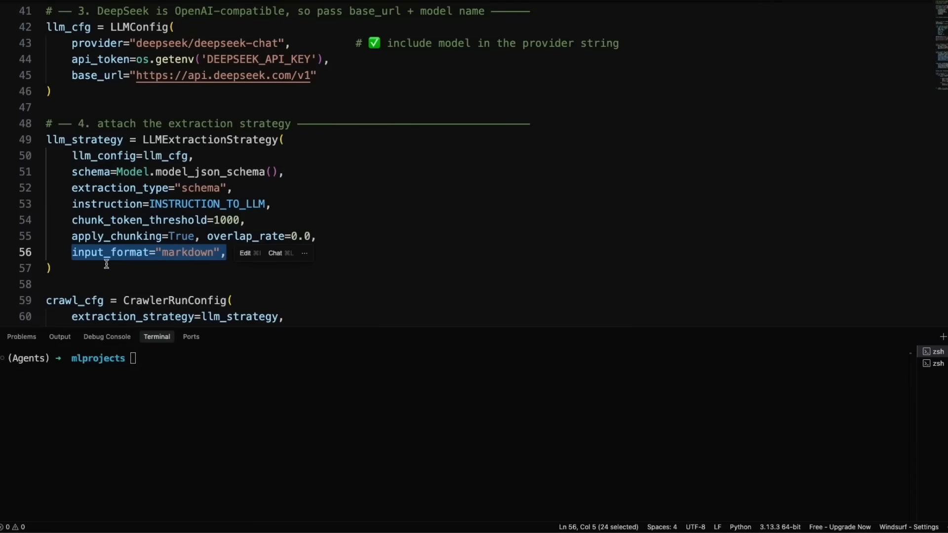
mouse_move(186, 274)
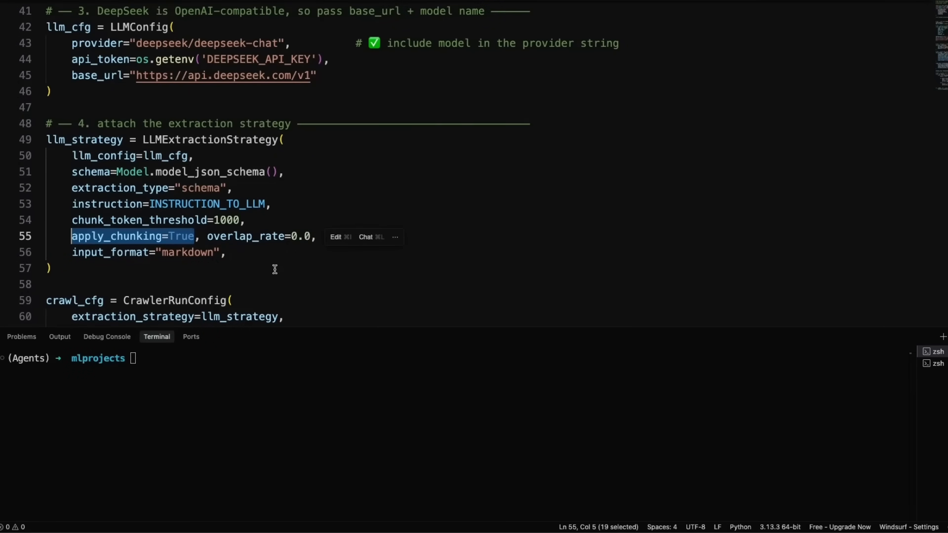
left_click(271, 204)
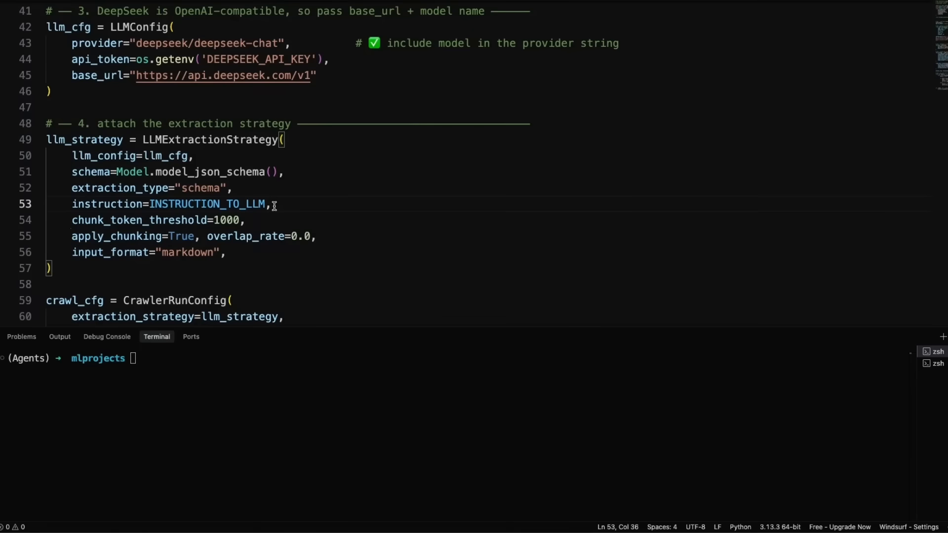
mouse_move(205, 204)
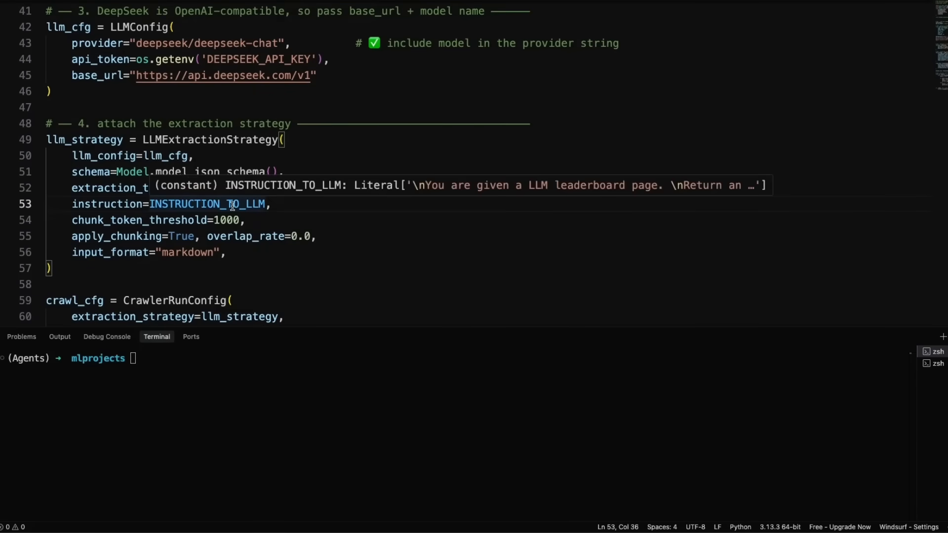
double_click(207, 204)
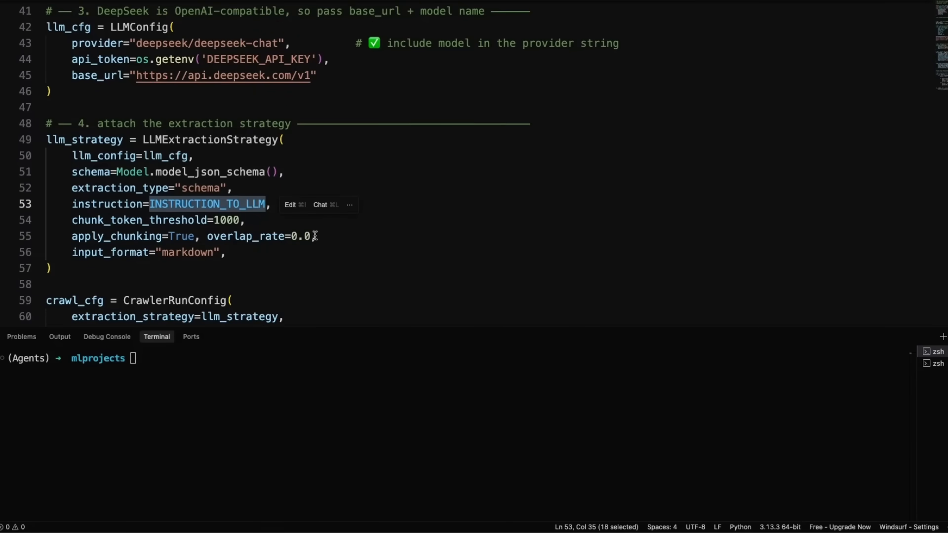
mouse_move(253, 246)
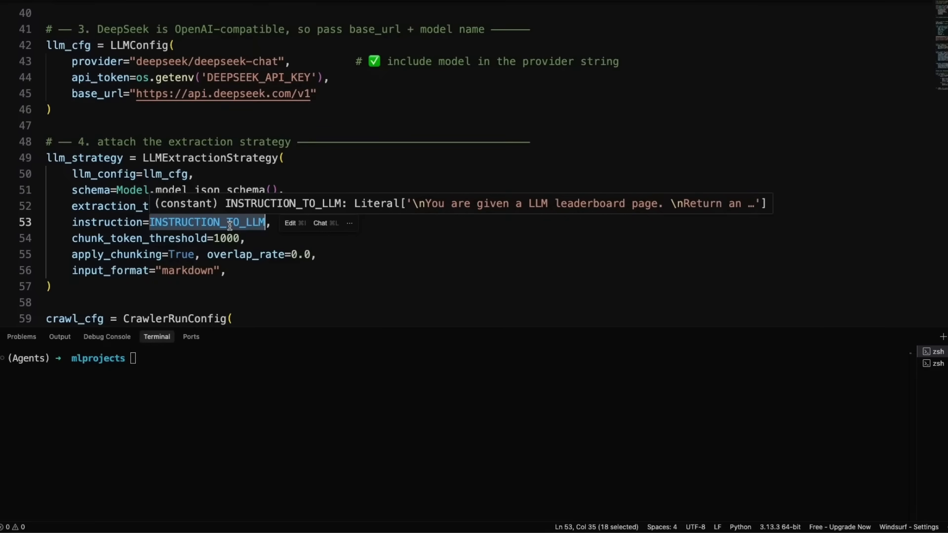
scroll("down", 3)
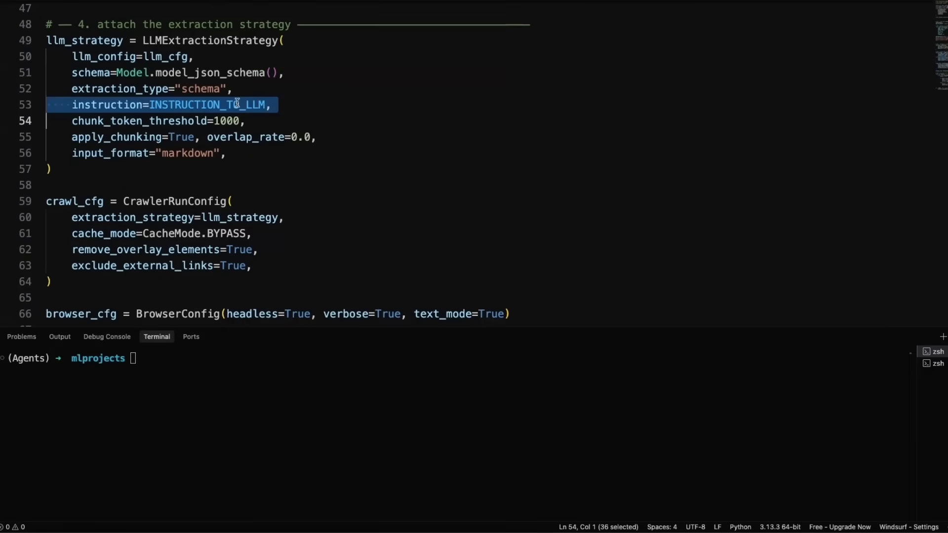
mouse_move(208, 104)
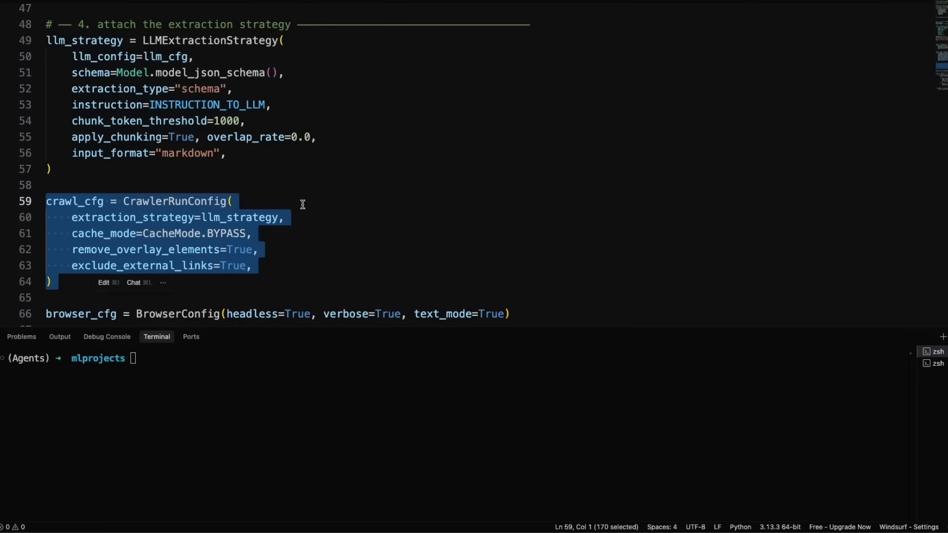
left_click(176, 248)
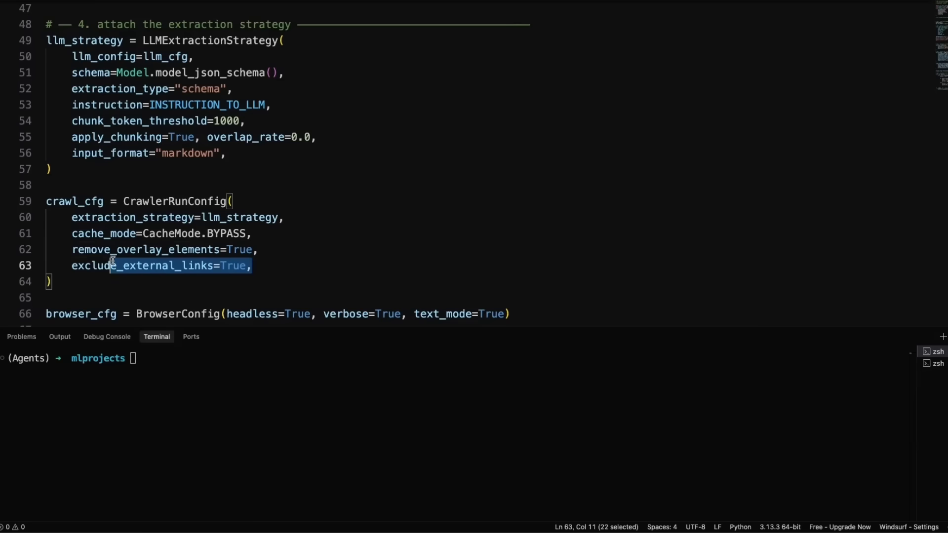
left_click(257, 266)
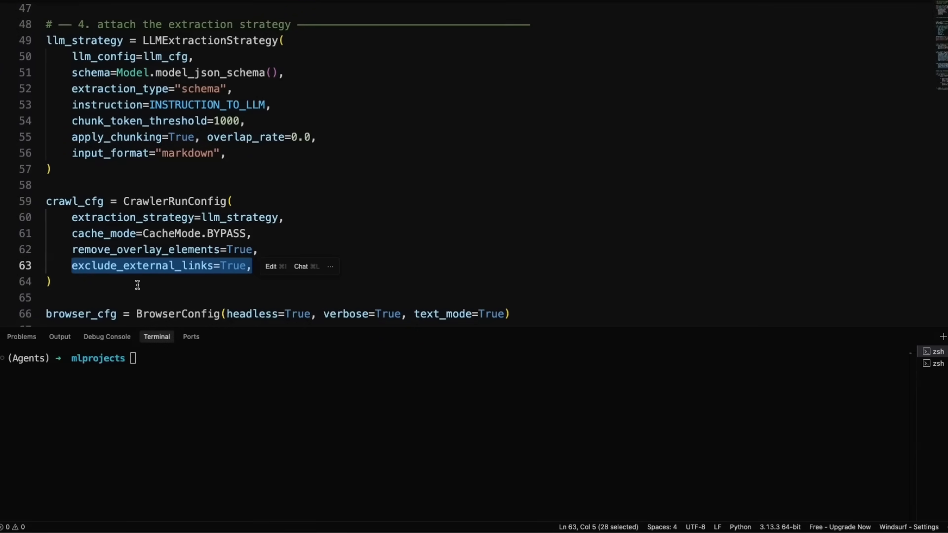
scroll("down", 3)
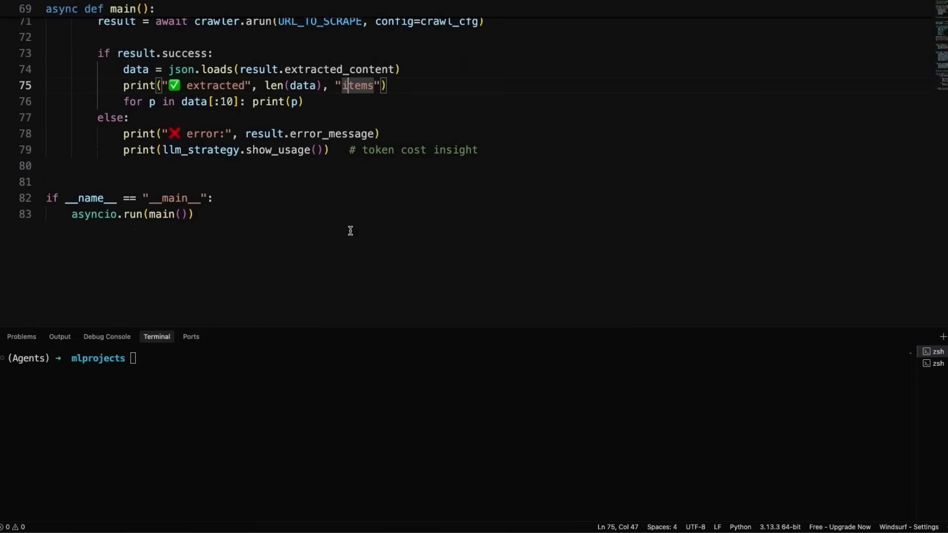
Scroll up in the Windsurf terminal and begin typing the command to run web_scrapping.py.
scroll("up", 3)
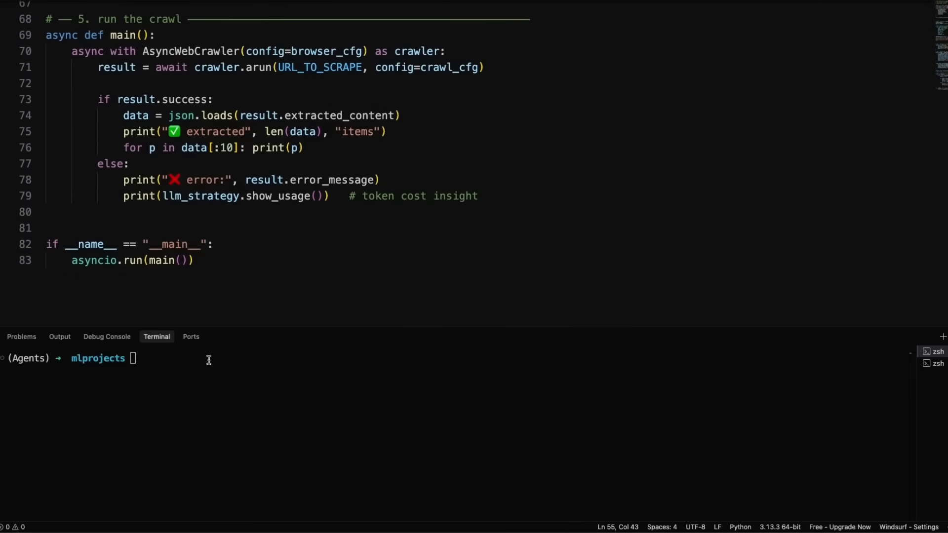
type("pt")
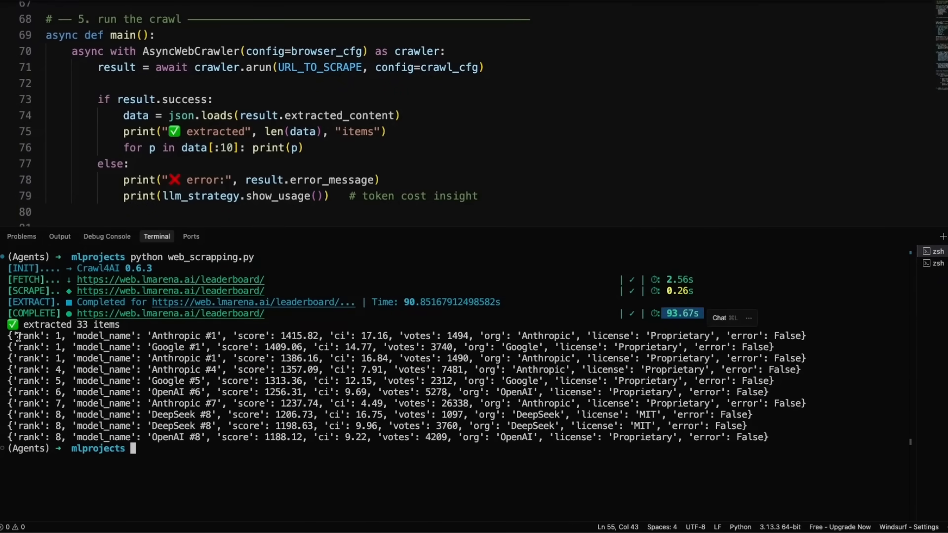
double_click(36, 336)
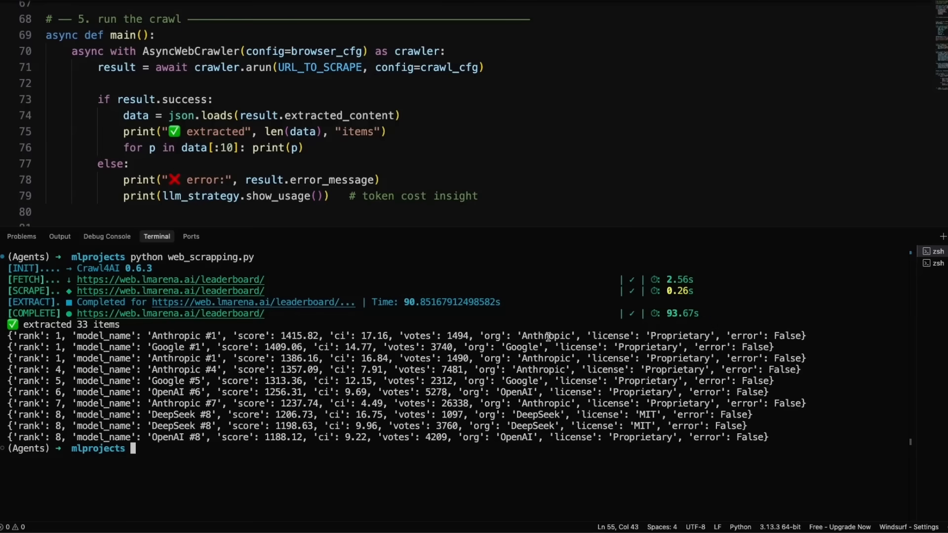
double_click(610, 336)
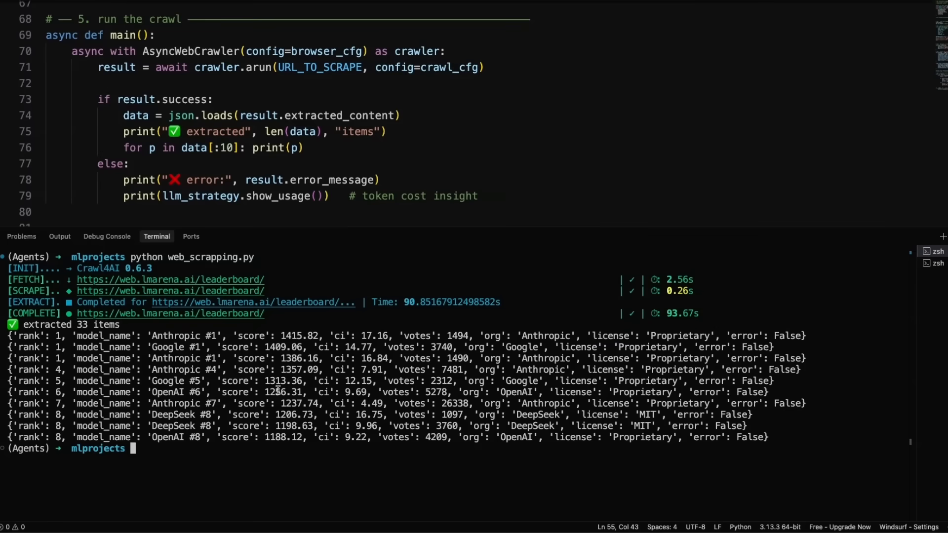
double_click(184, 335)
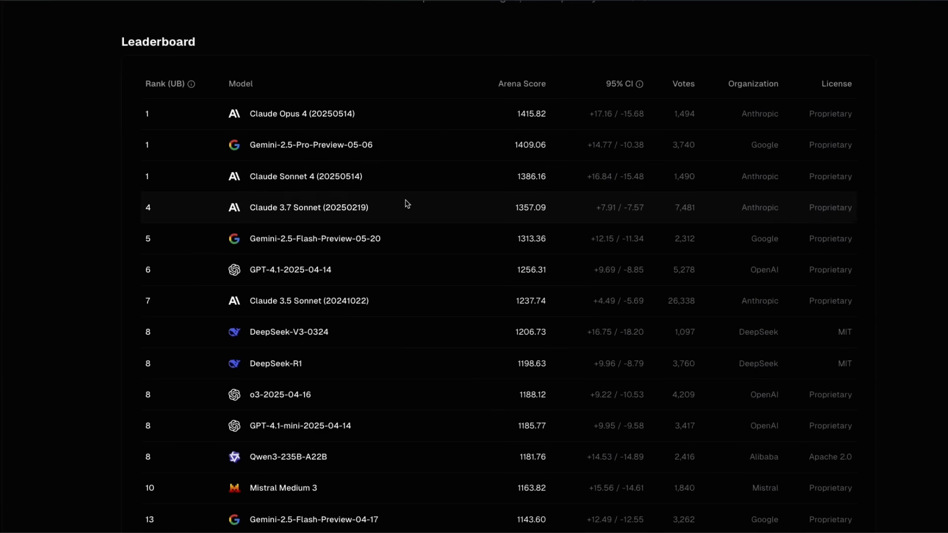
mouse_move(557, 176)
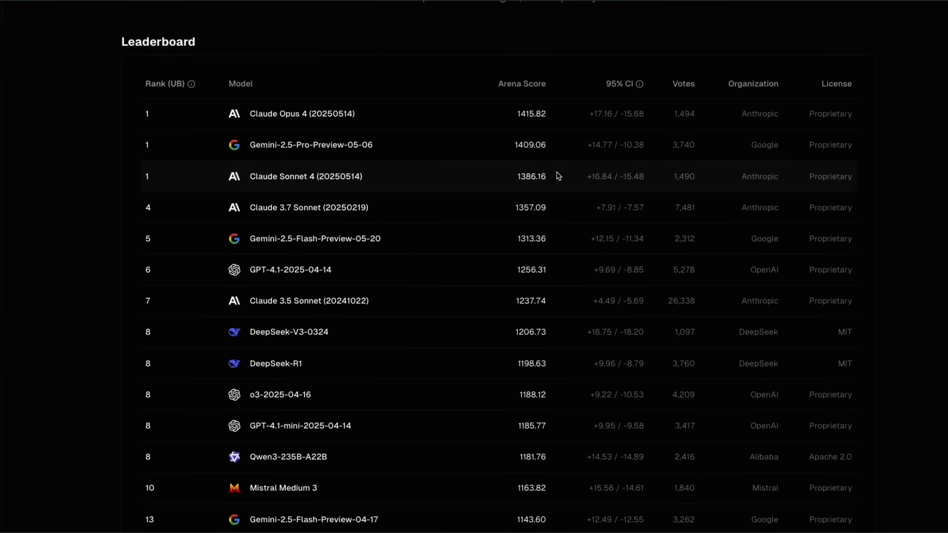
double_click(531, 176)
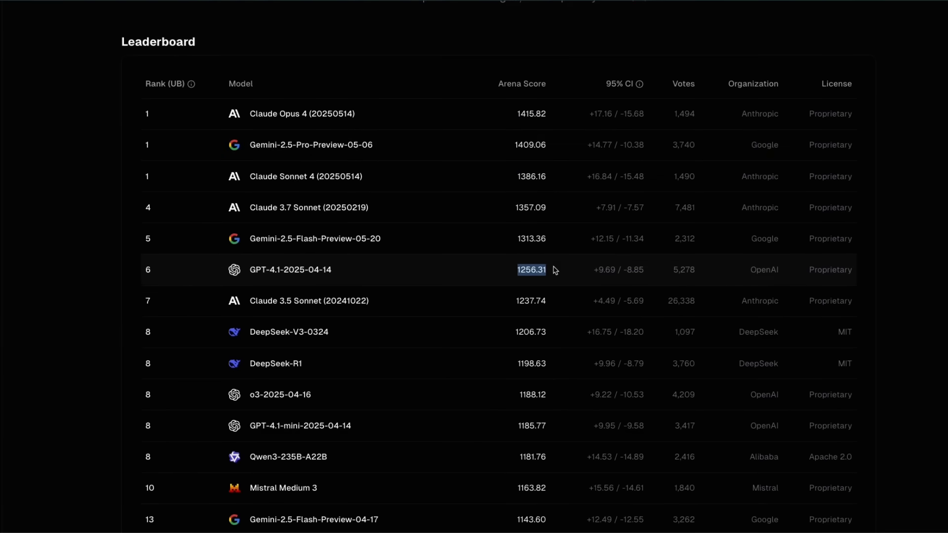
mouse_move(673, 273)
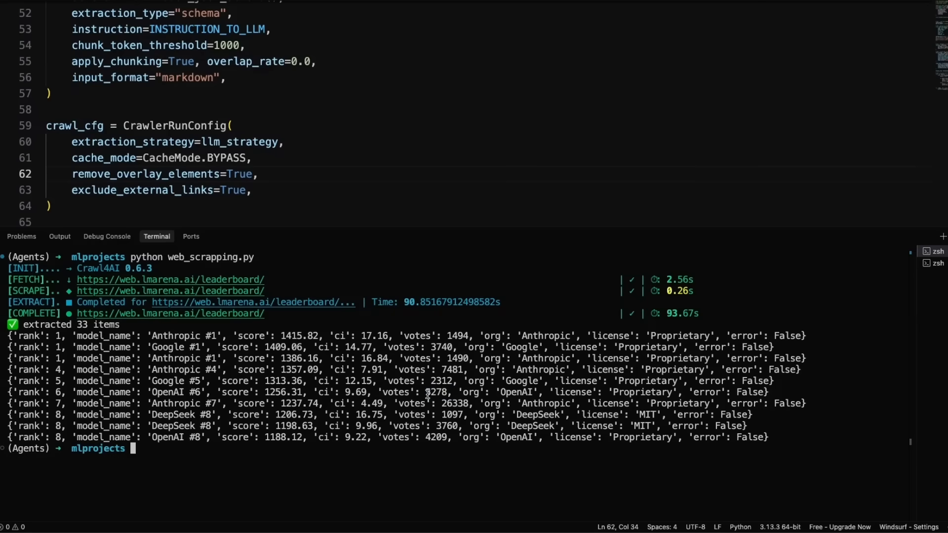
Highlight a vote count in the earlier output, then the full GPT-4.1 name in the rerun output.
double_click(178, 336)
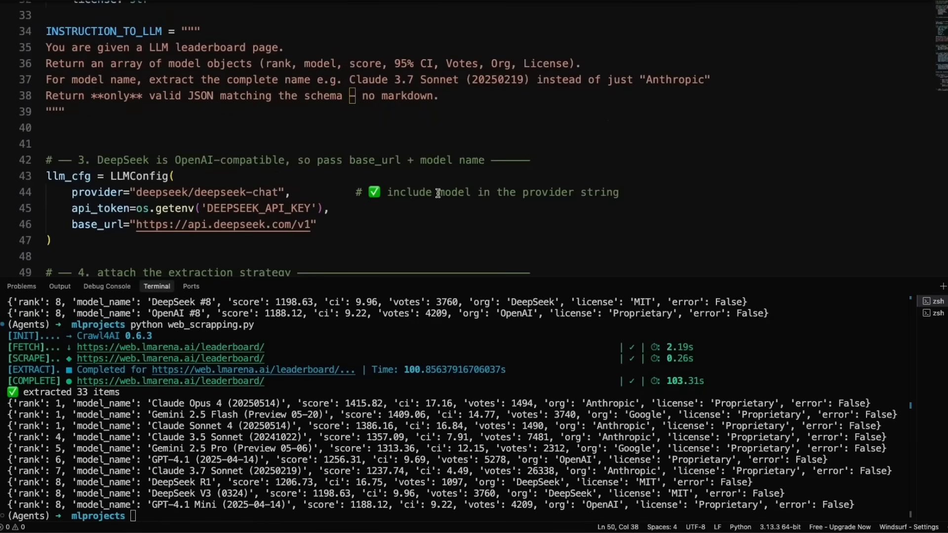
mouse_move(284, 99)
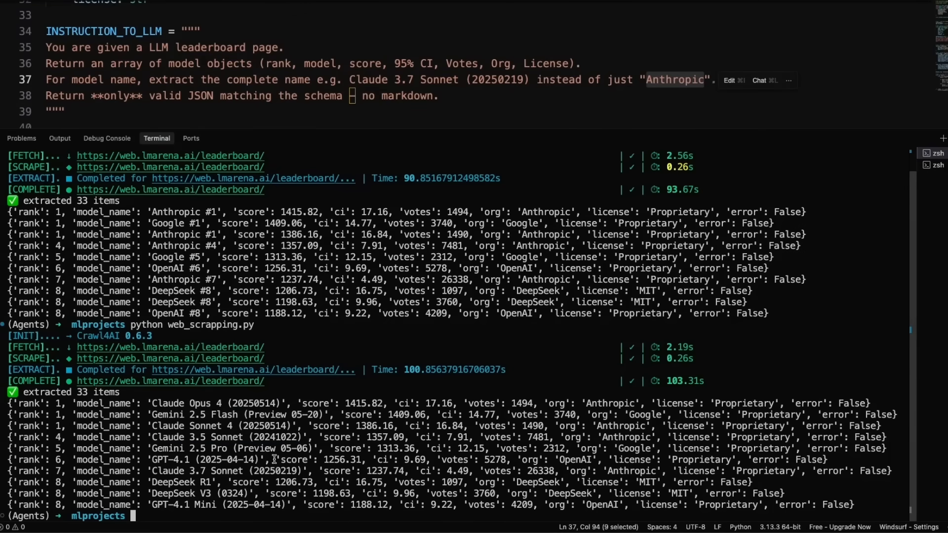
double_click(203, 460)
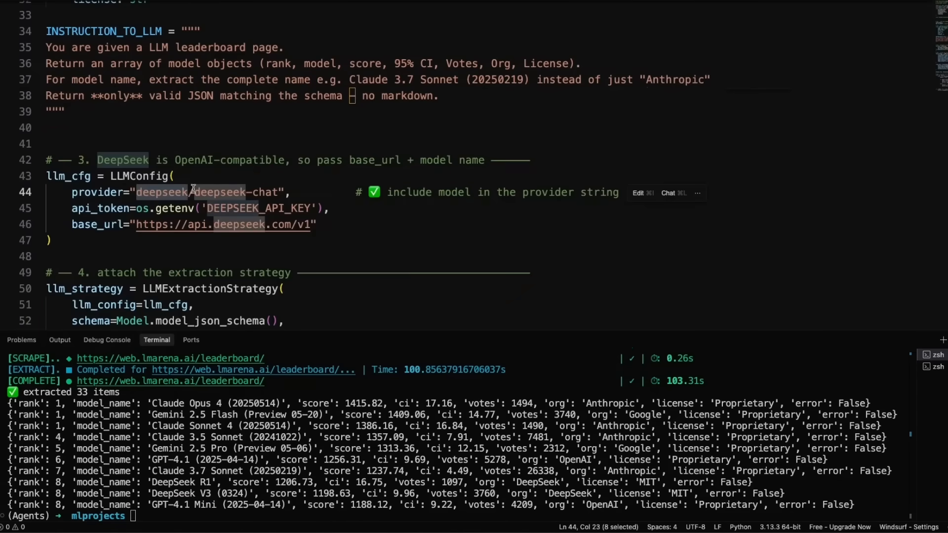
type("gemini")
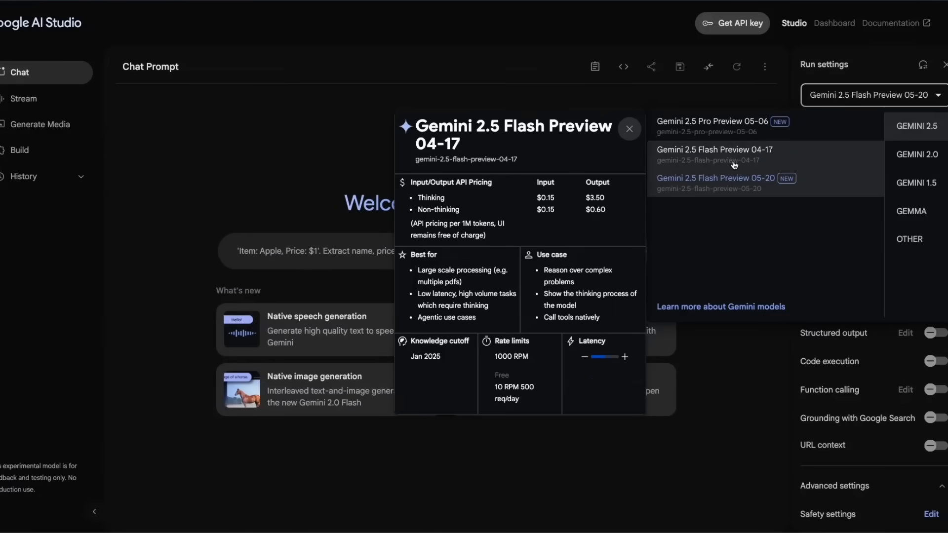
Select Gemini 2.5 Flash Preview 05-20 and view its Python code for the model id.
left_click(716, 178)
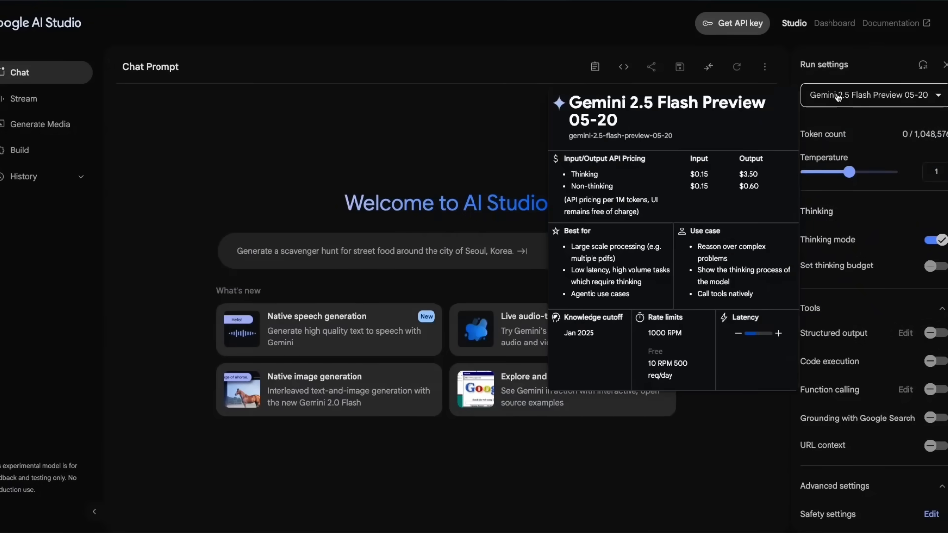
left_click(623, 67)
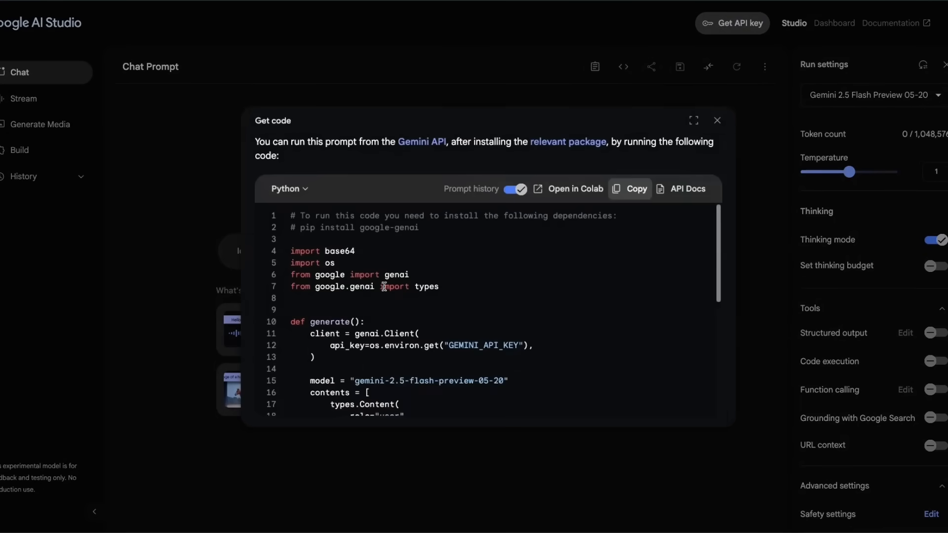
scroll("down", 3)
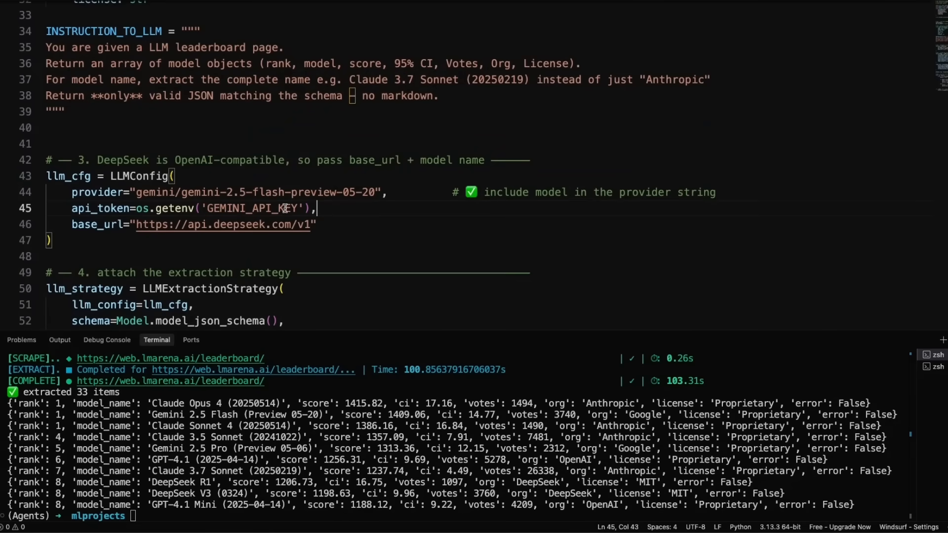
Switch LLMConfig to gemini-2.5-flash-preview-05-20 with GEMINI_API_KEY, then rerun web_scrapping.py.
left_click(338, 225)
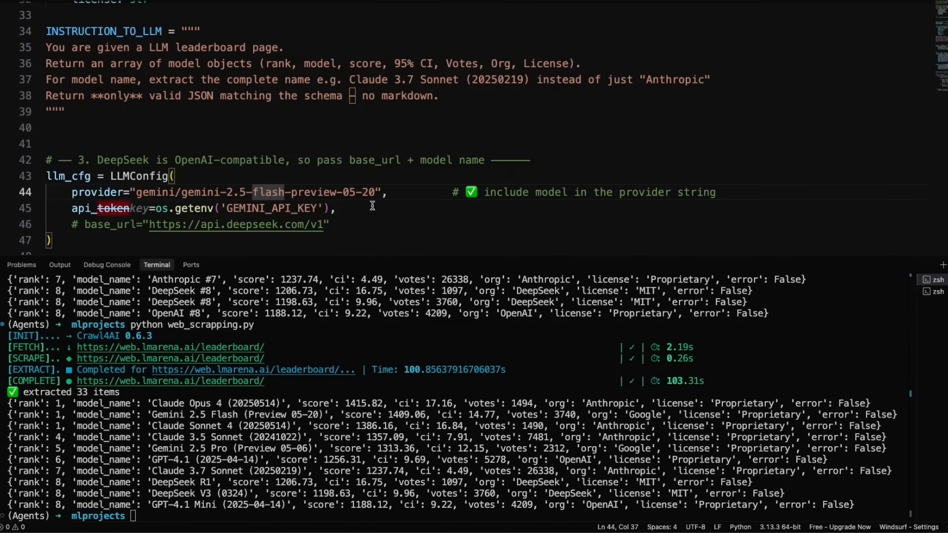
scroll("up", 3)
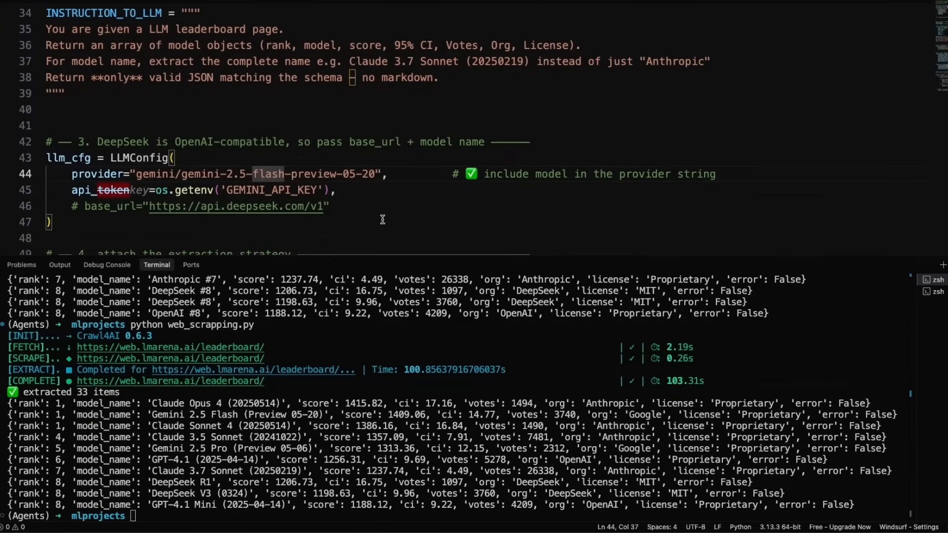
scroll("up", 3)
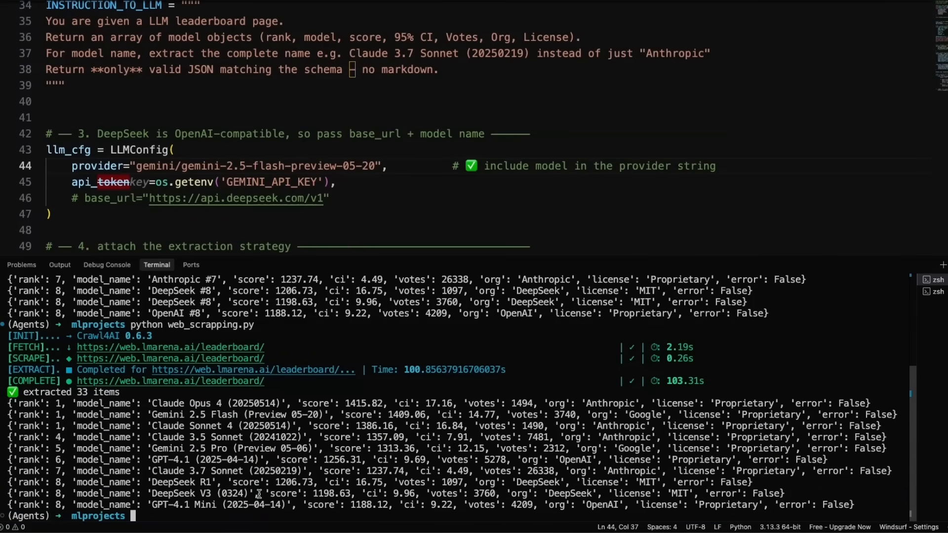
type("python web_scrapping.py")
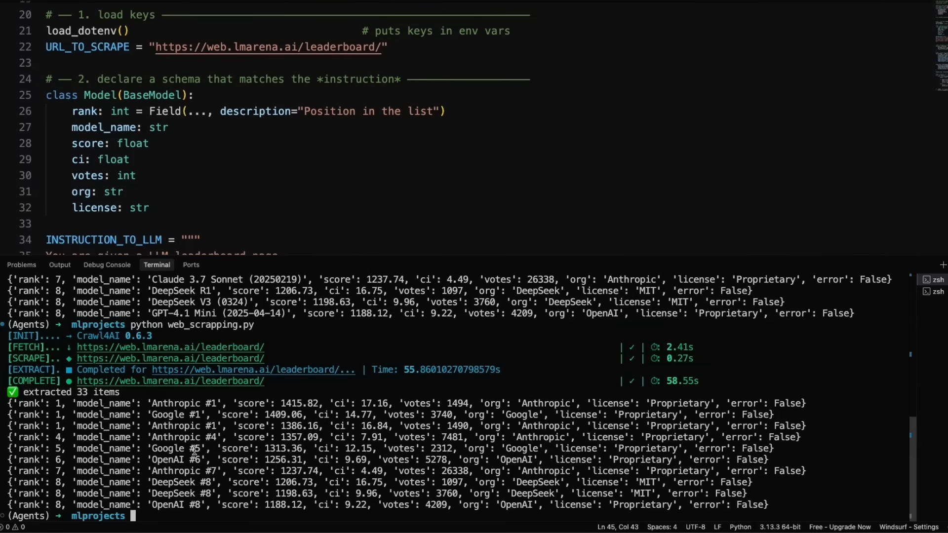
double_click(179, 425)
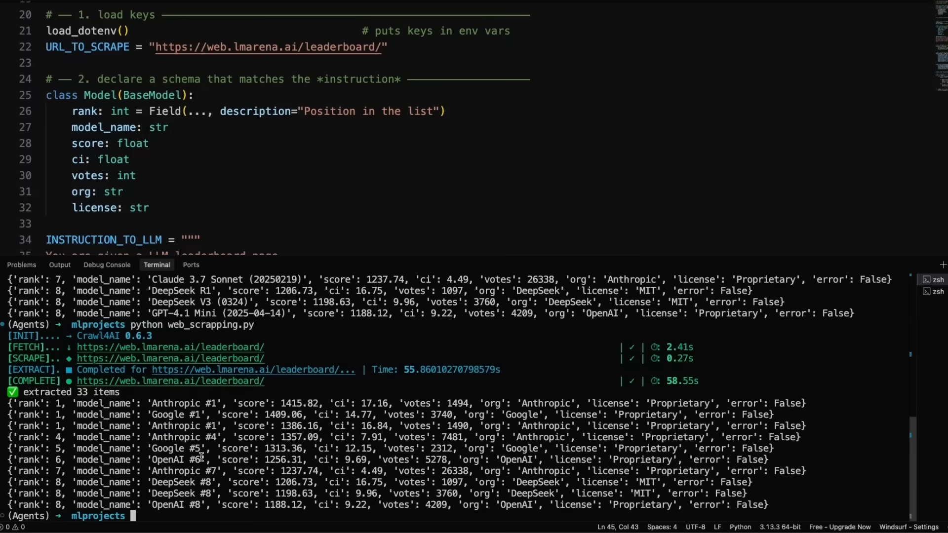
double_click(182, 404)
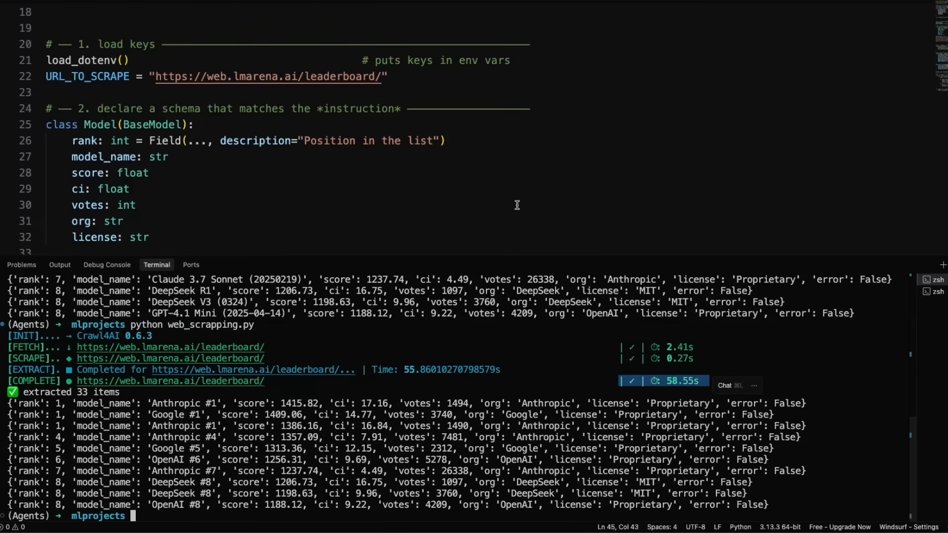
scroll("down", 3)
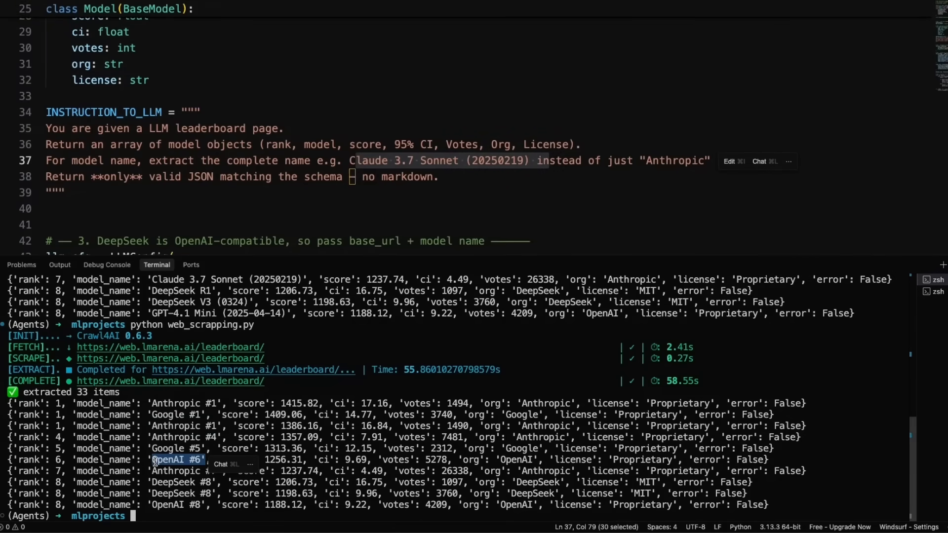
left_click(157, 208)
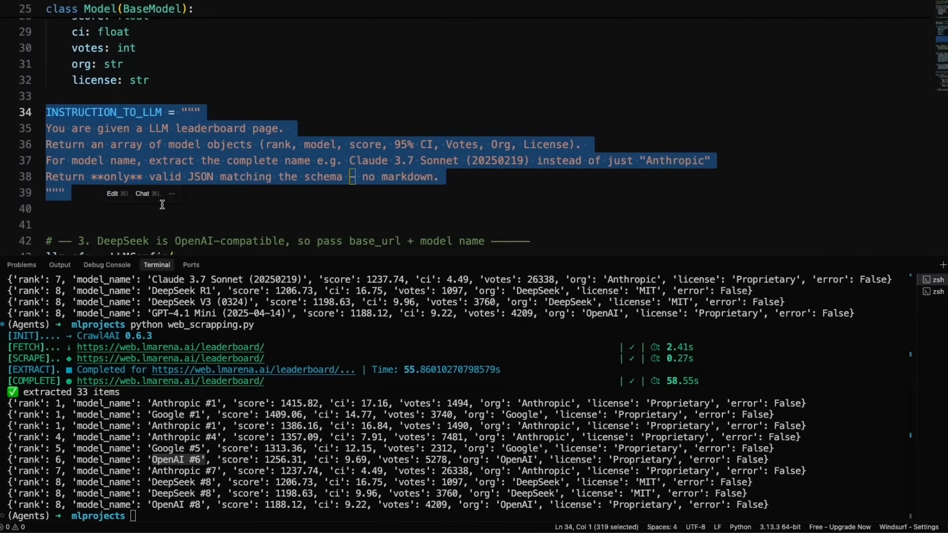
left_click(117, 209)
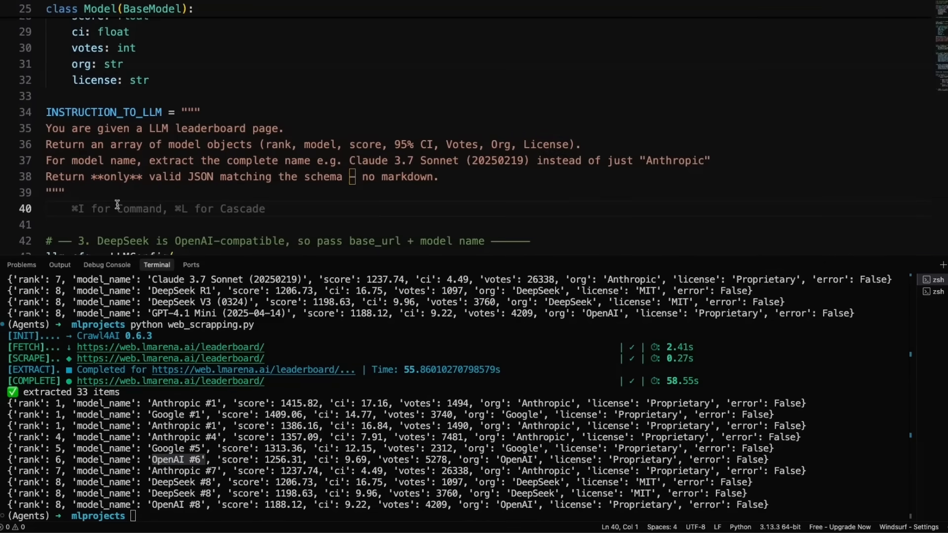
left_click(48, 209)
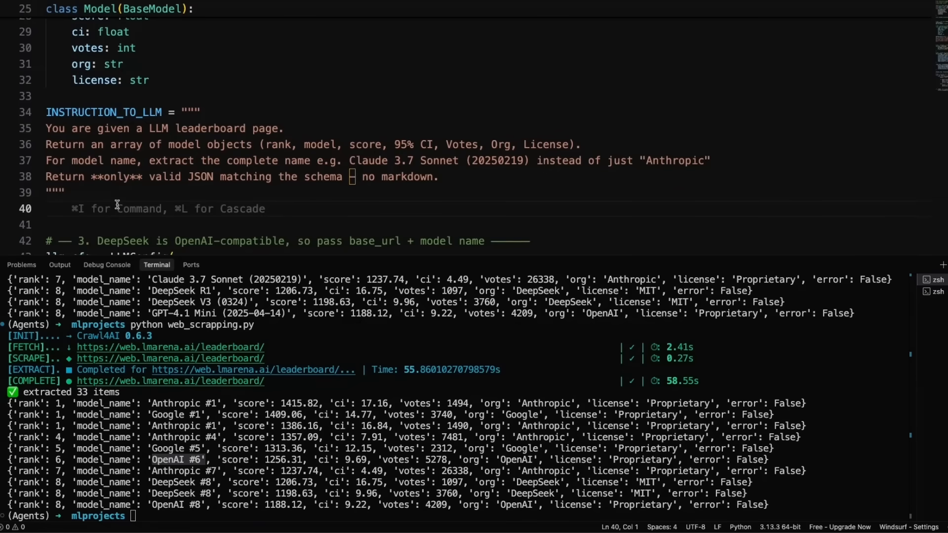
mouse_move(421, 369)
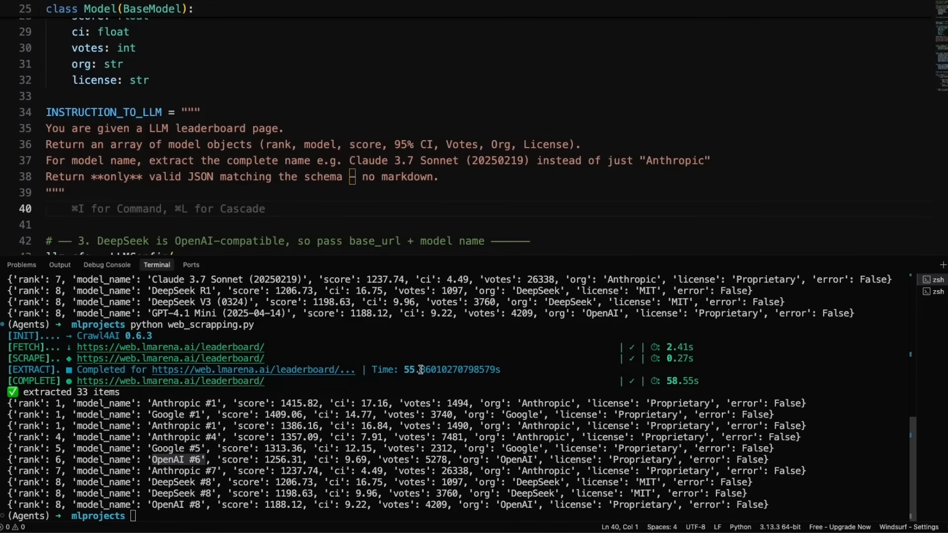
mouse_move(441, 339)
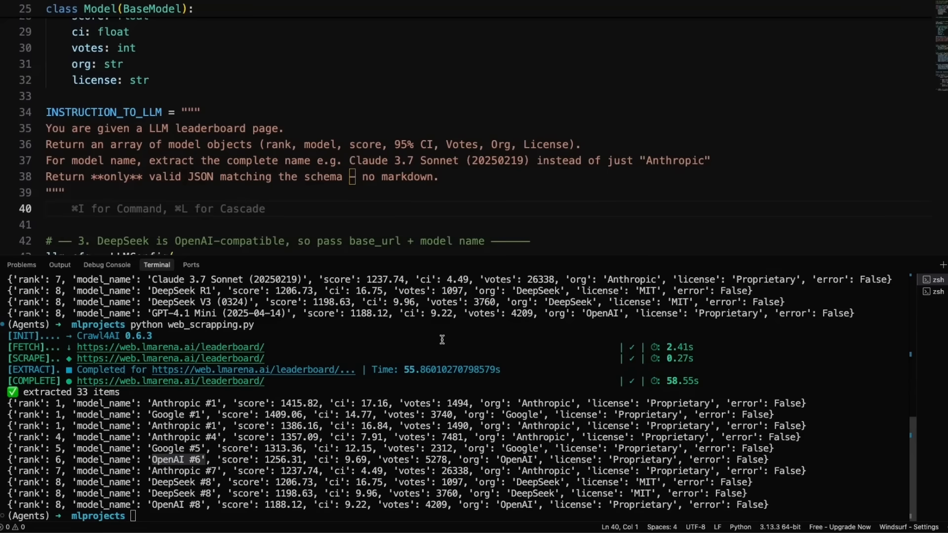